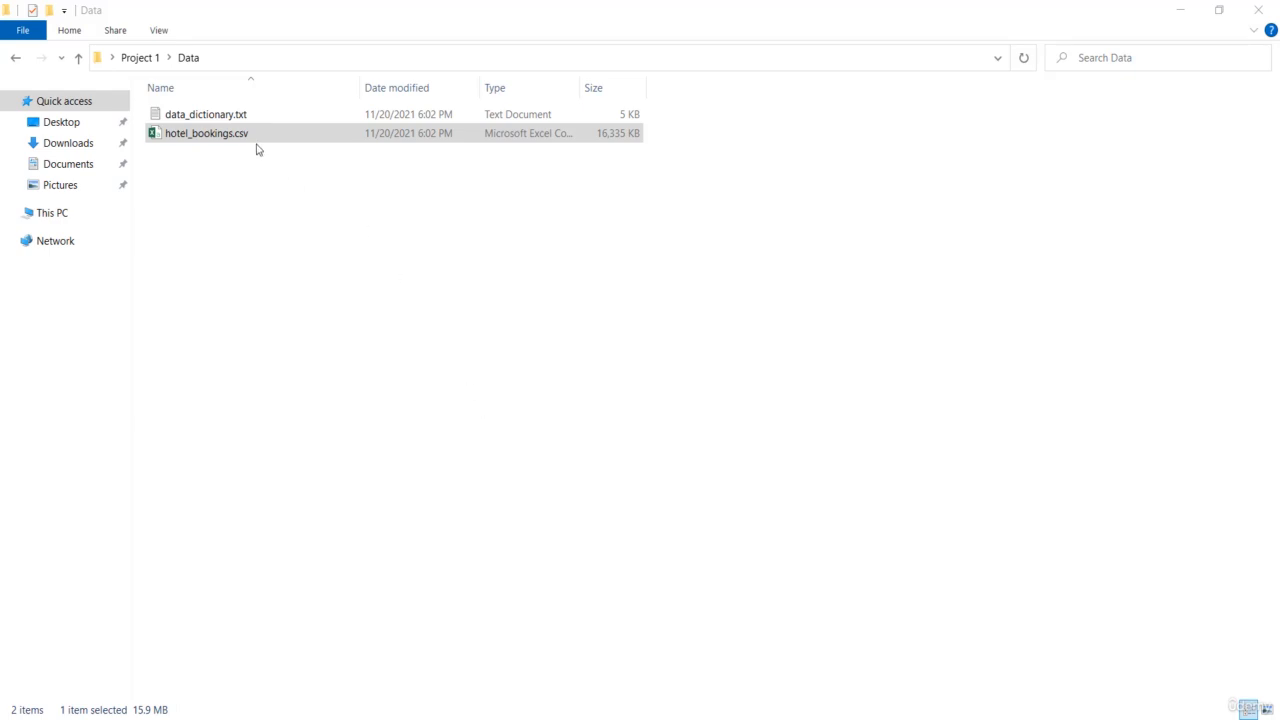
{"action": "mouse_move", "coordinate": [292, 199]}
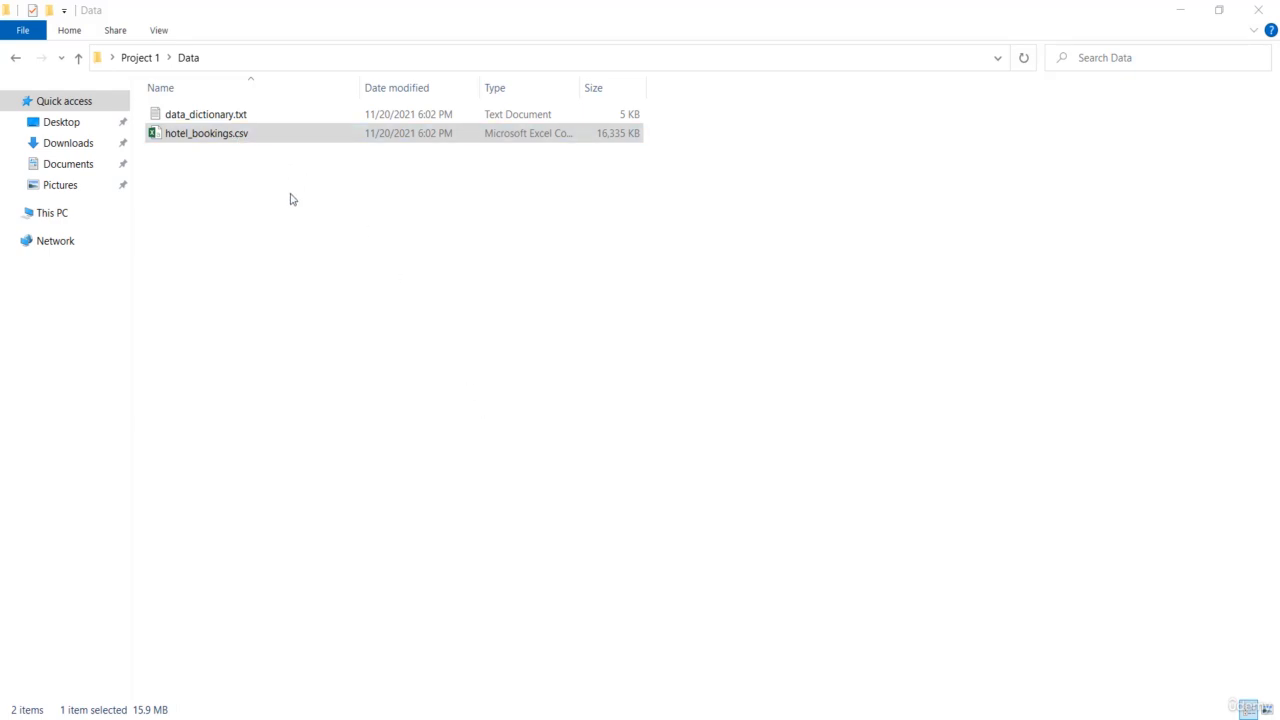
Launch Jupyter Notebook (anaconda3) from Windows Search.
{"action": "left_click", "coordinate": [215, 534]}
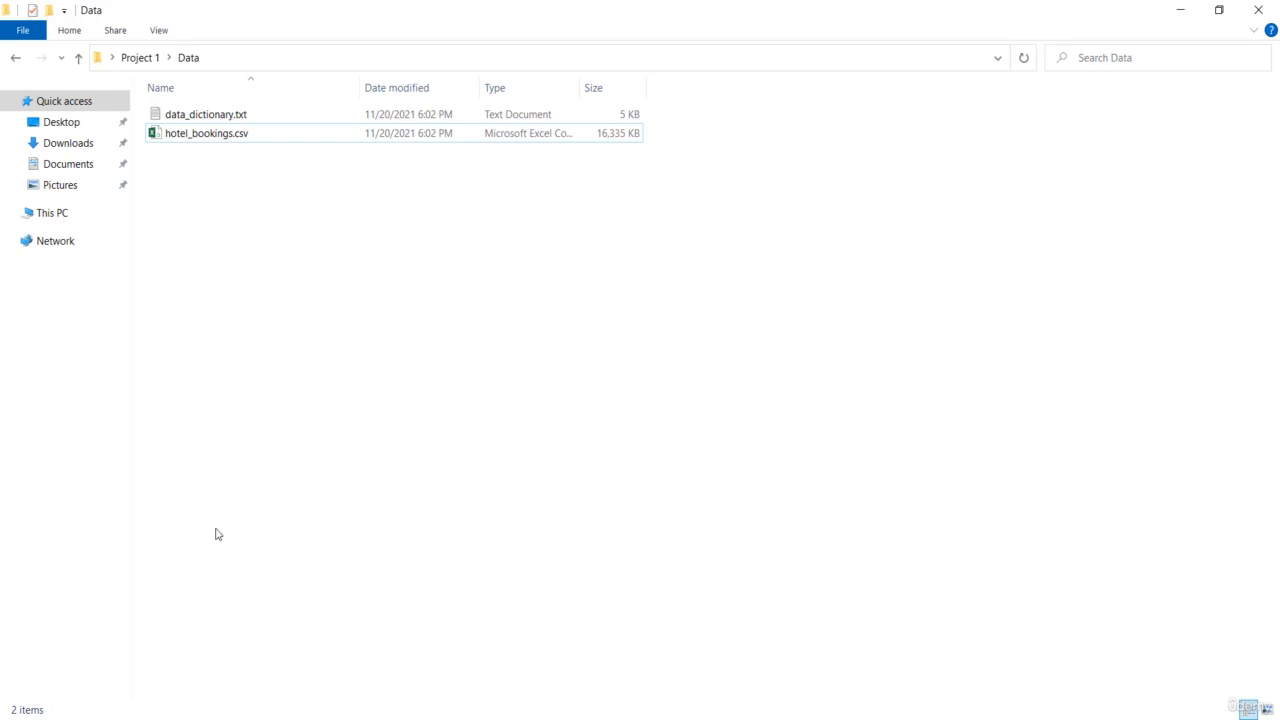
{"action": "mouse_move", "coordinate": [193, 681]}
{"action": "type", "text": "not"}
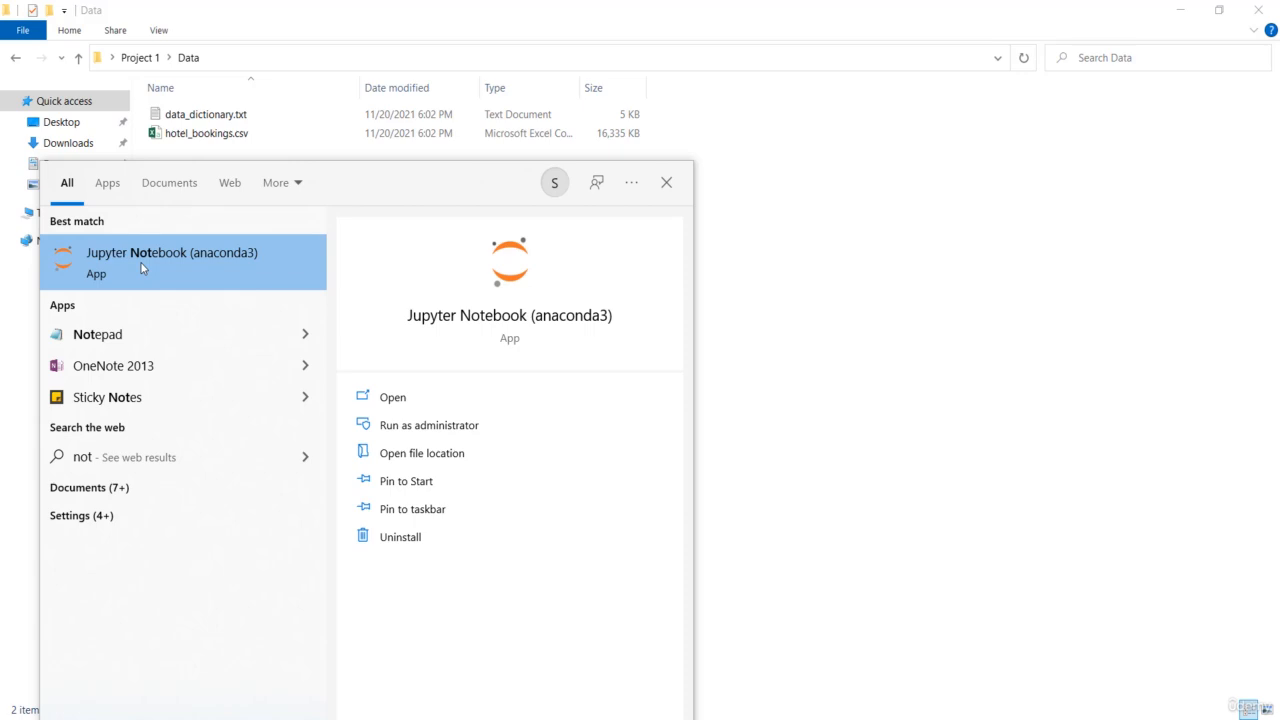
{"action": "mouse_move", "coordinate": [158, 261]}
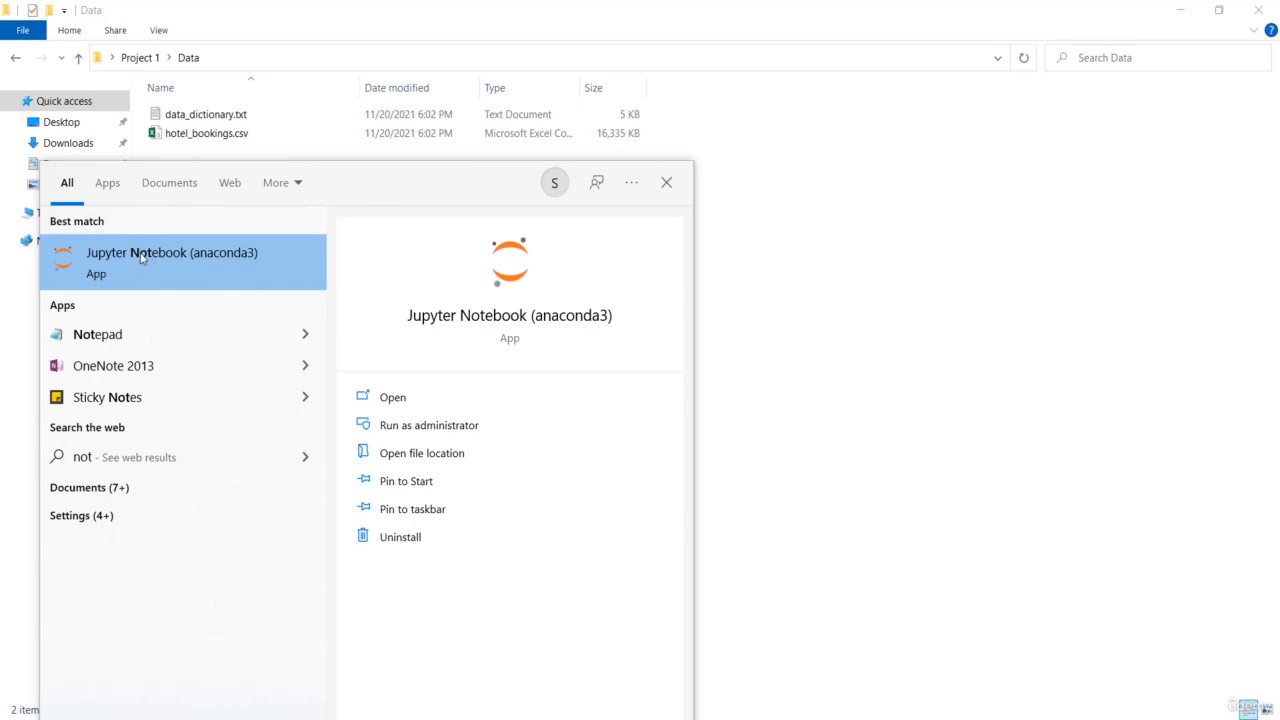
{"action": "mouse_move", "coordinate": [190, 268]}
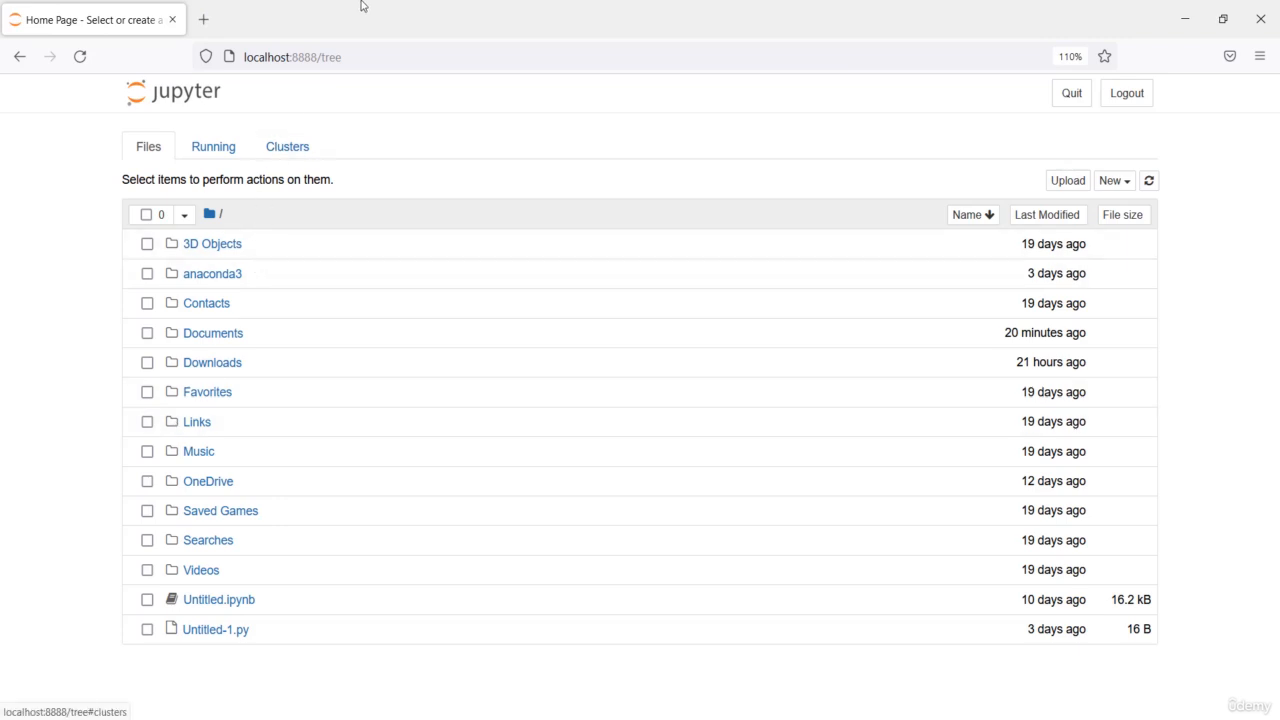
{"action": "mouse_move", "coordinate": [388, 110]}
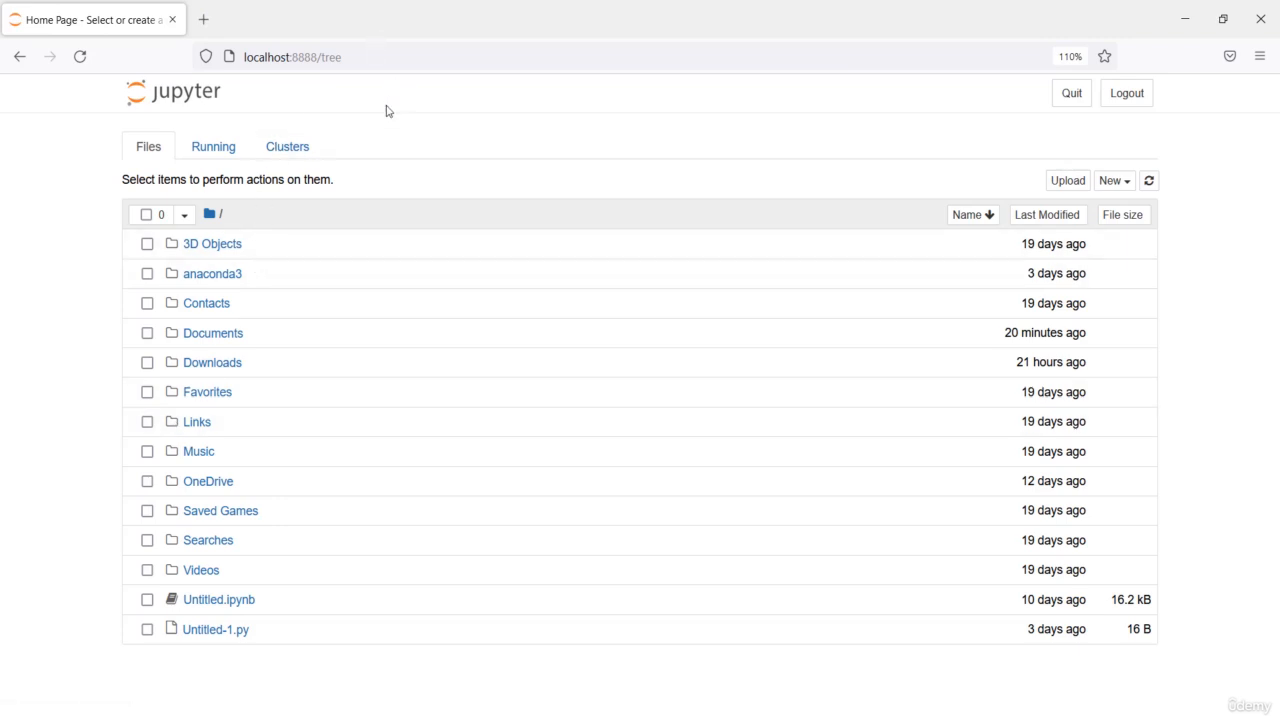
{"action": "mouse_move", "coordinate": [217, 466]}
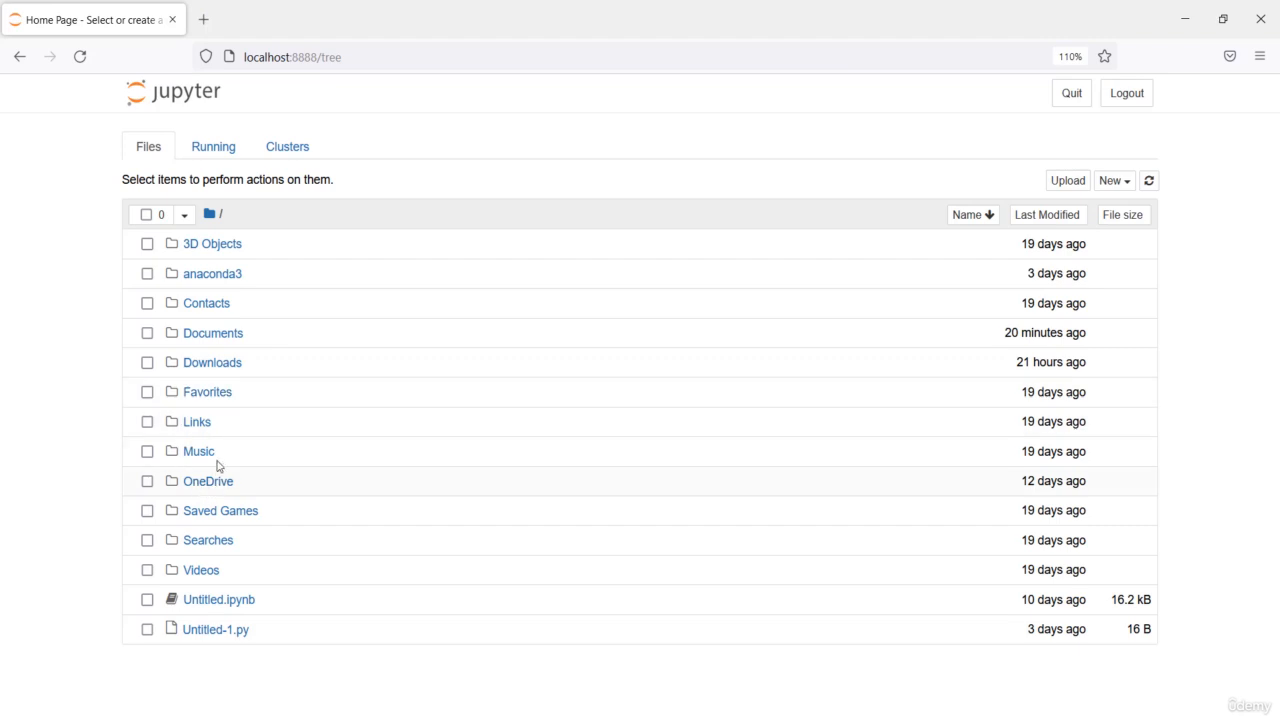
{"action": "mouse_move", "coordinate": [227, 490]}
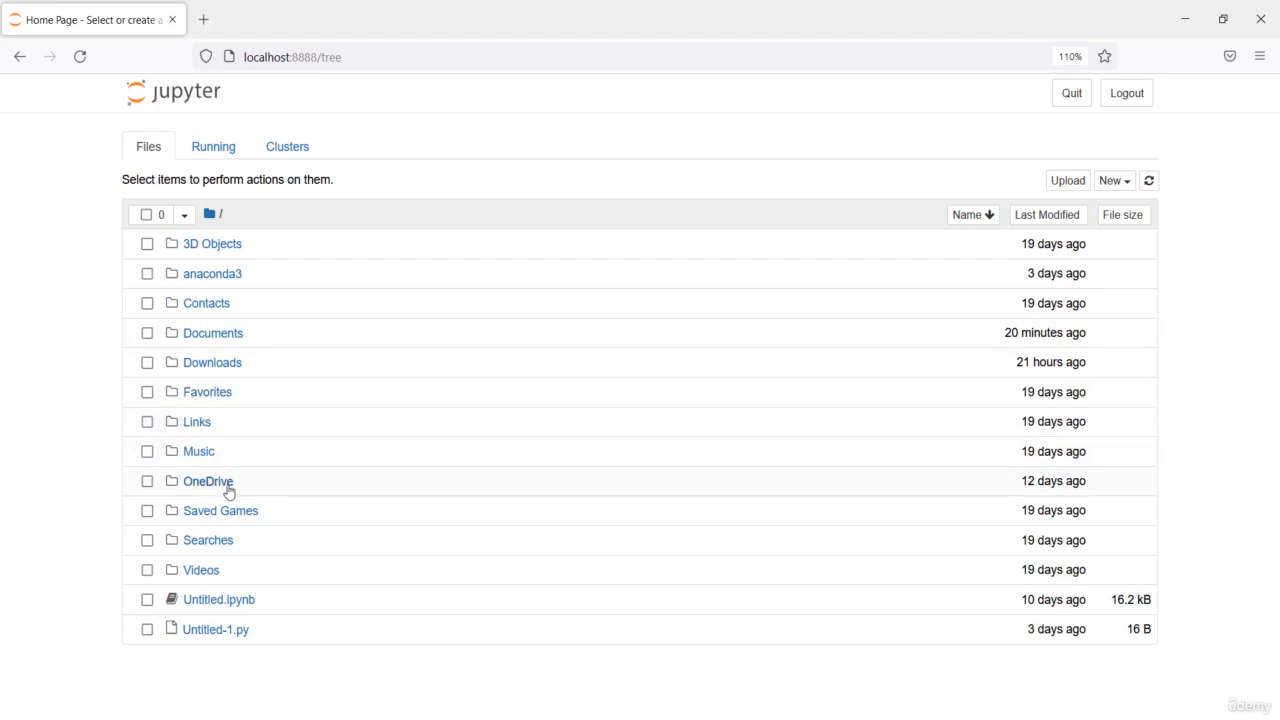
Browse the Jupyter file list into OneDrive > Desktop, where Project 1 is.
{"action": "left_click", "coordinate": [208, 481]}
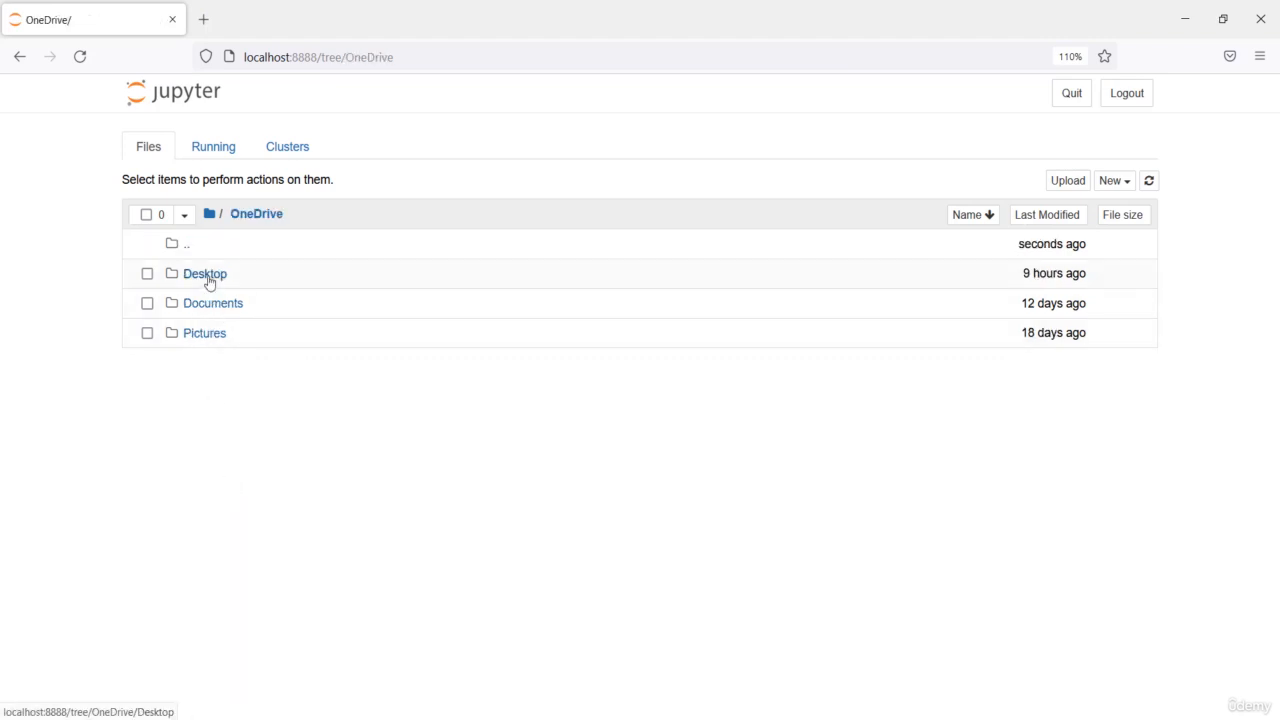
{"action": "left_click", "coordinate": [204, 273]}
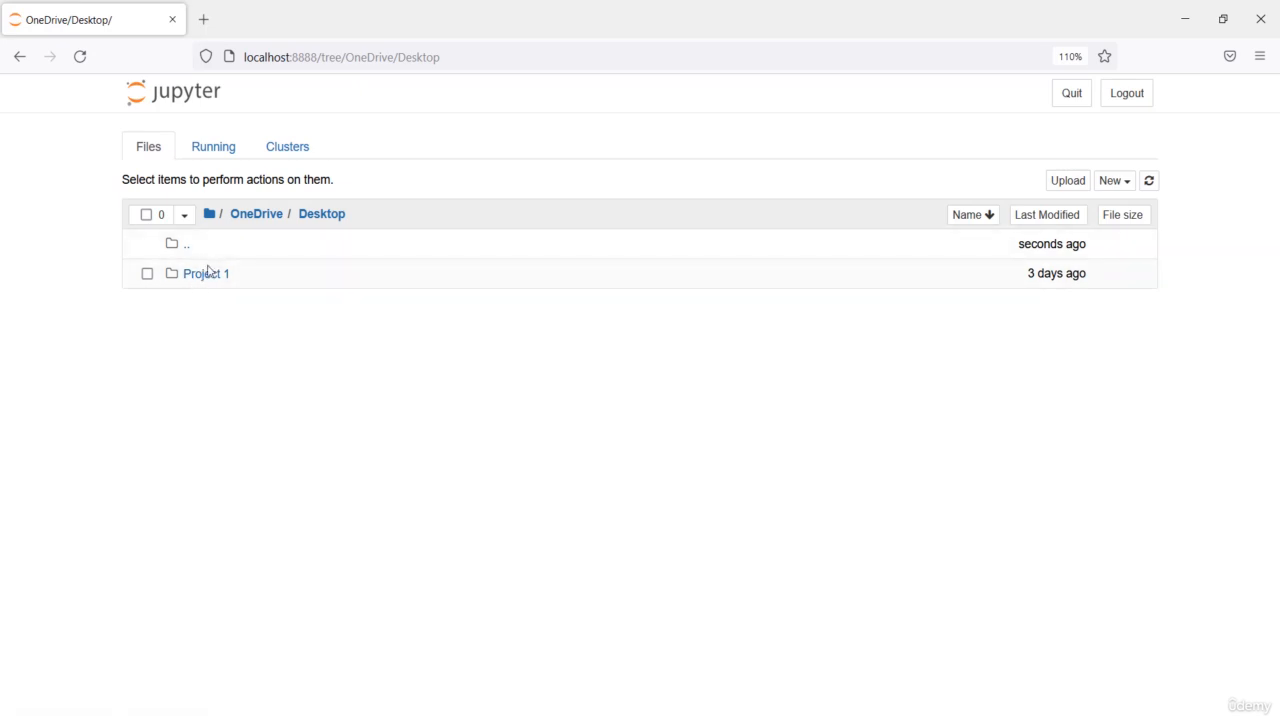
{"action": "left_click", "coordinate": [1222, 19]}
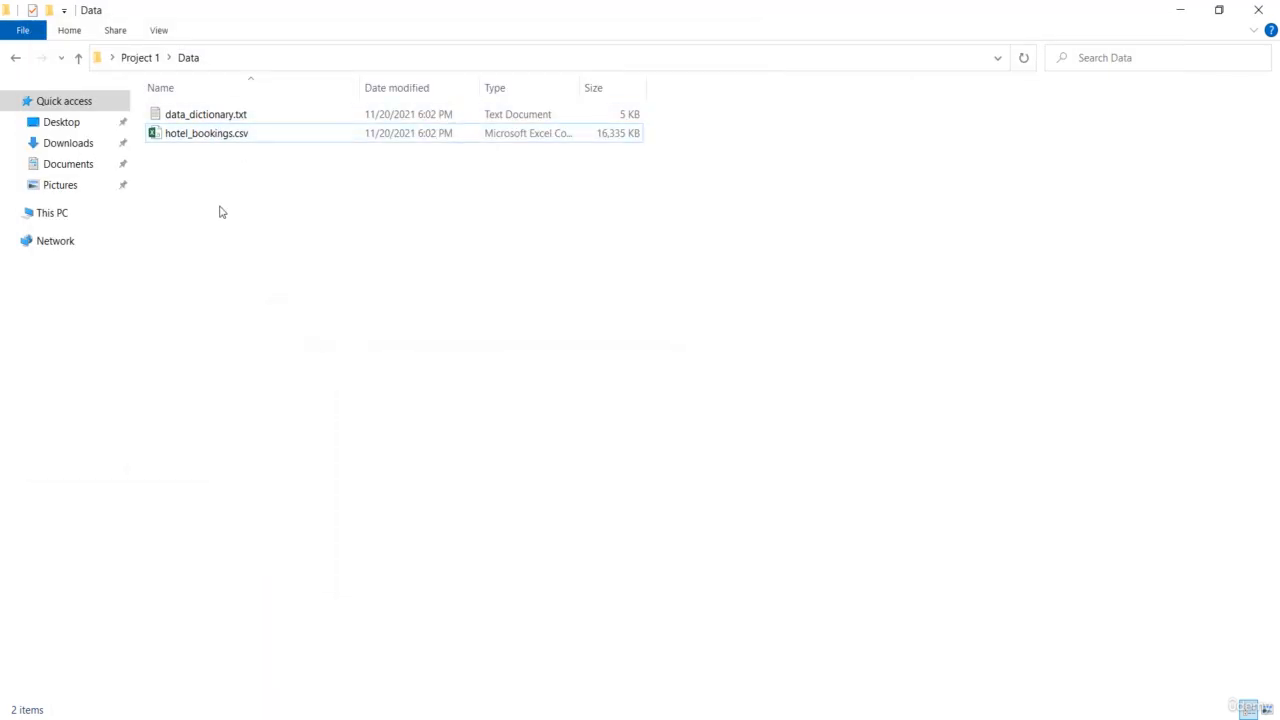
{"action": "left_click", "coordinate": [206, 113]}
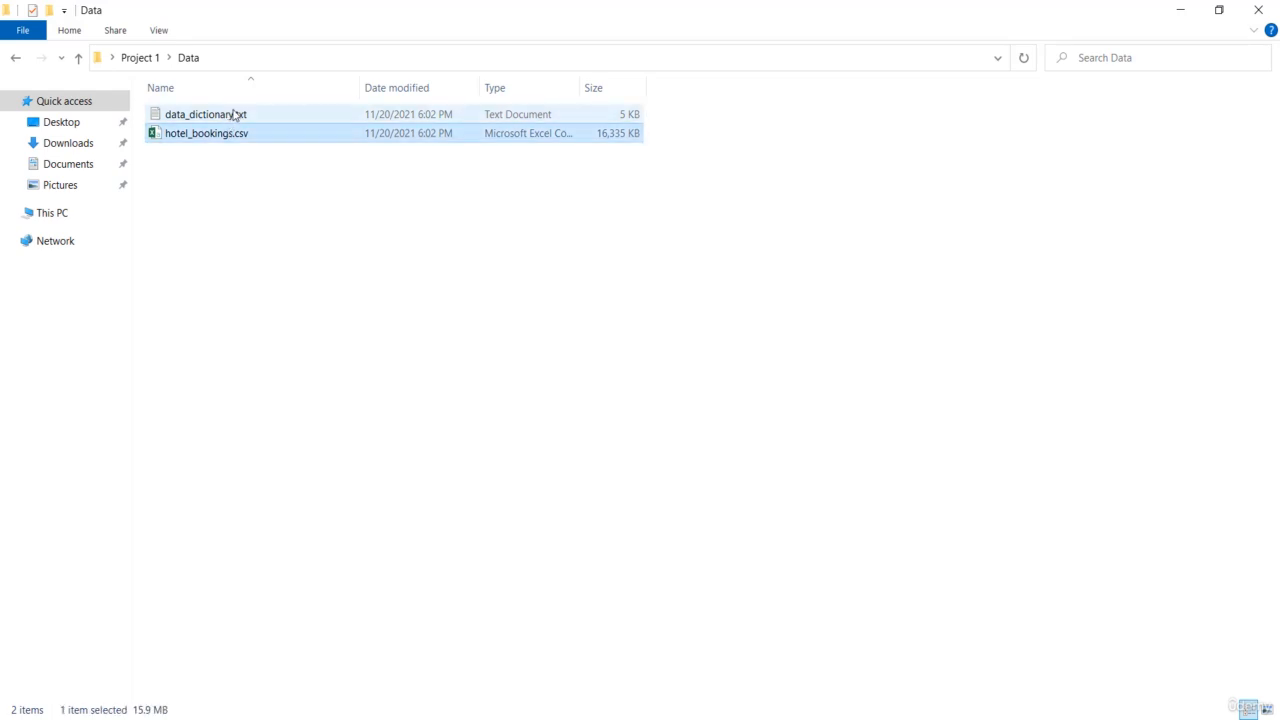
{"action": "left_click", "coordinate": [341, 215]}
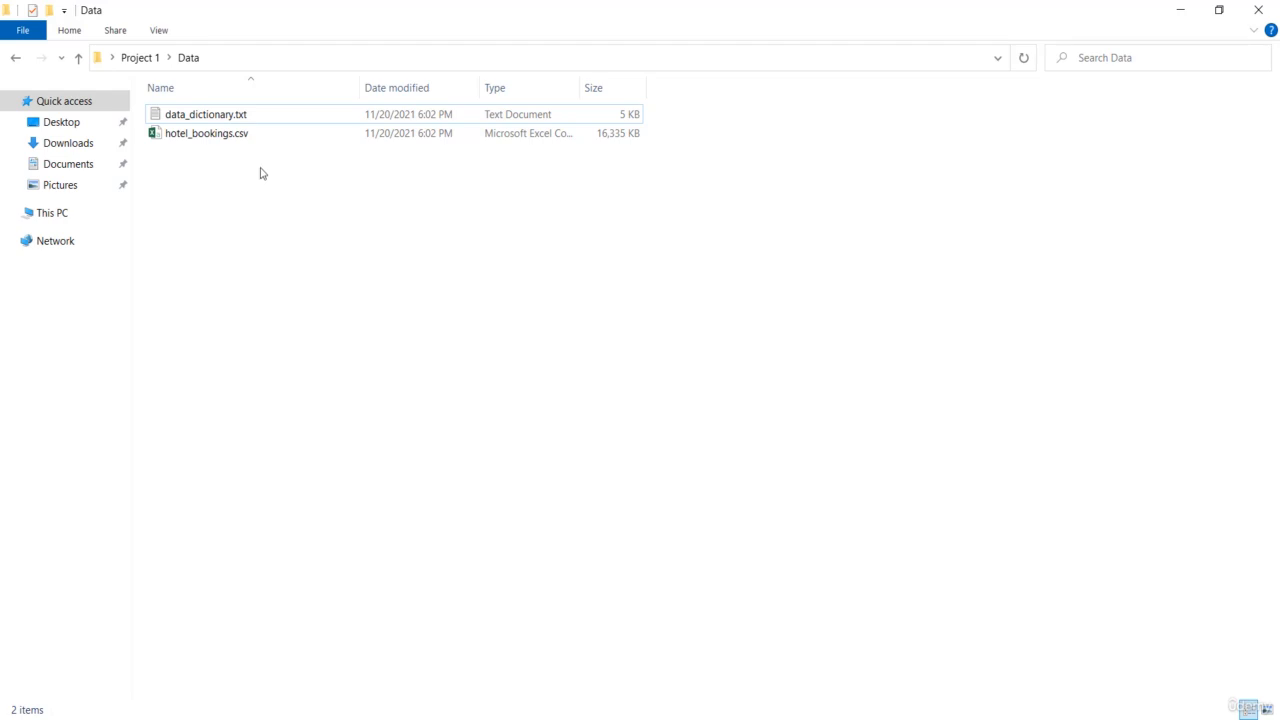
{"action": "mouse_move", "coordinate": [270, 191]}
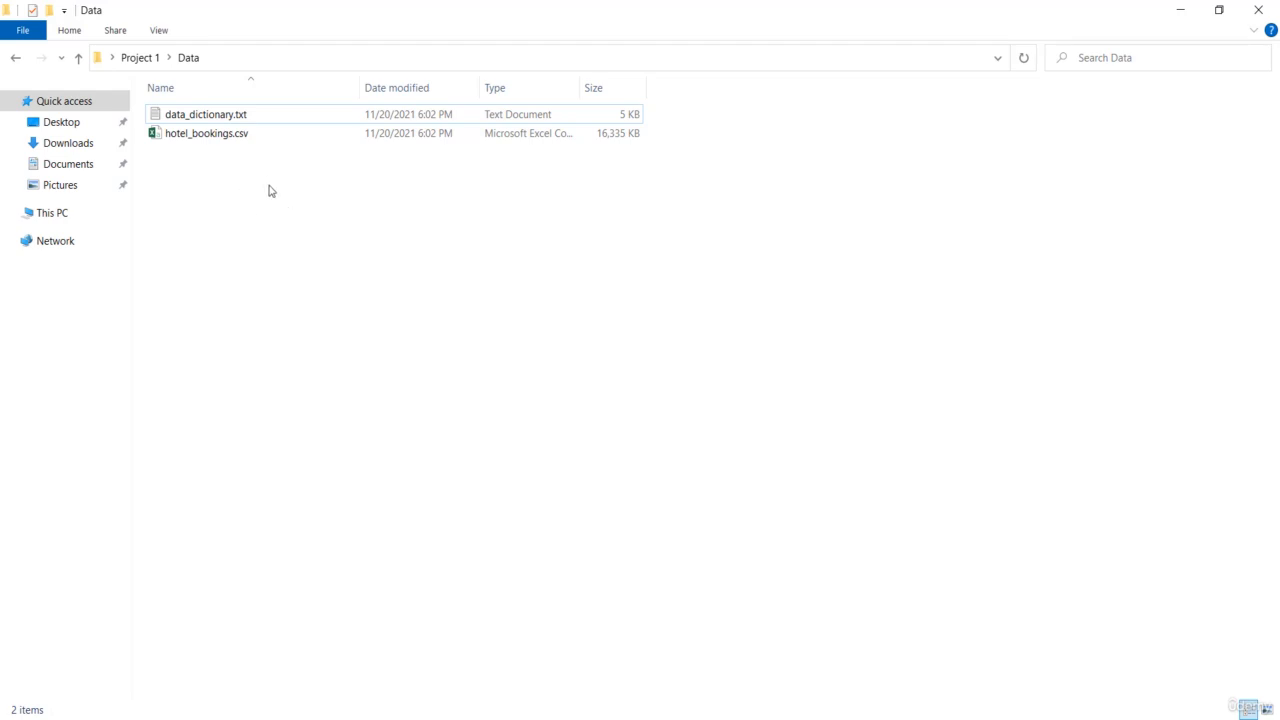
{"action": "mouse_move", "coordinate": [668, 620]}
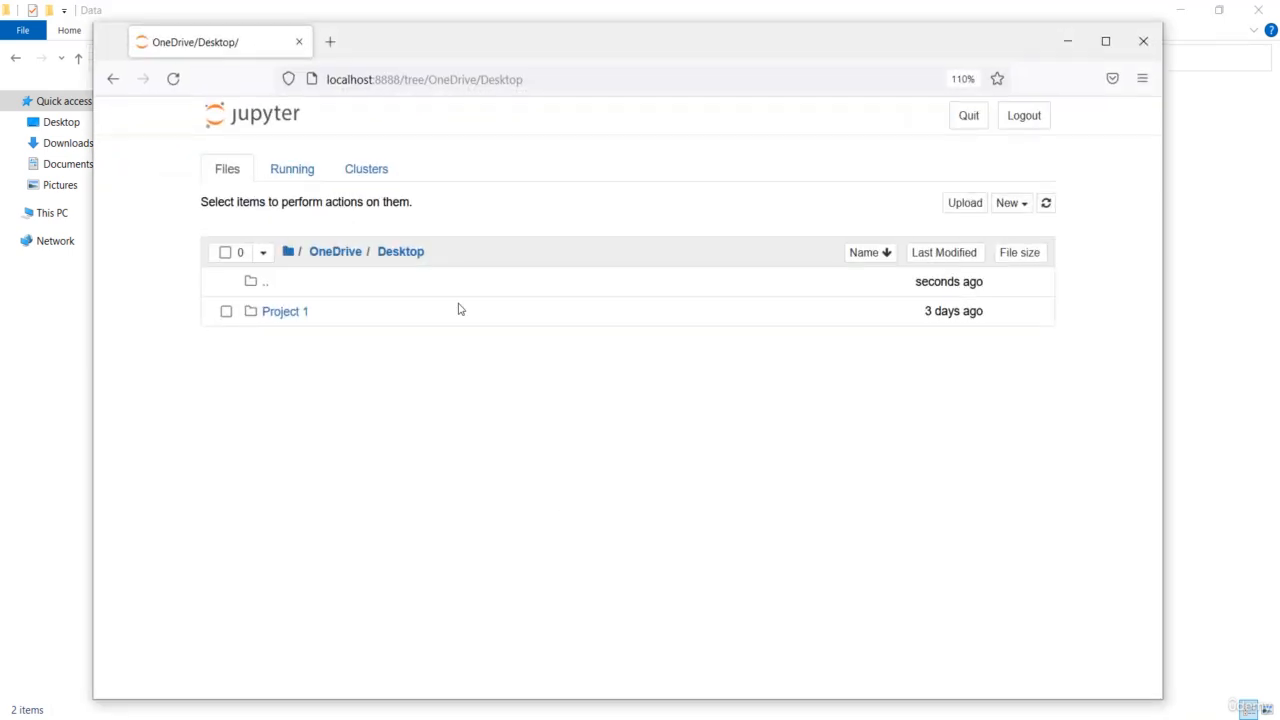
Open Project 1 and create a new Python 3 (ipykernel) notebook there.
{"action": "left_click", "coordinate": [285, 311]}
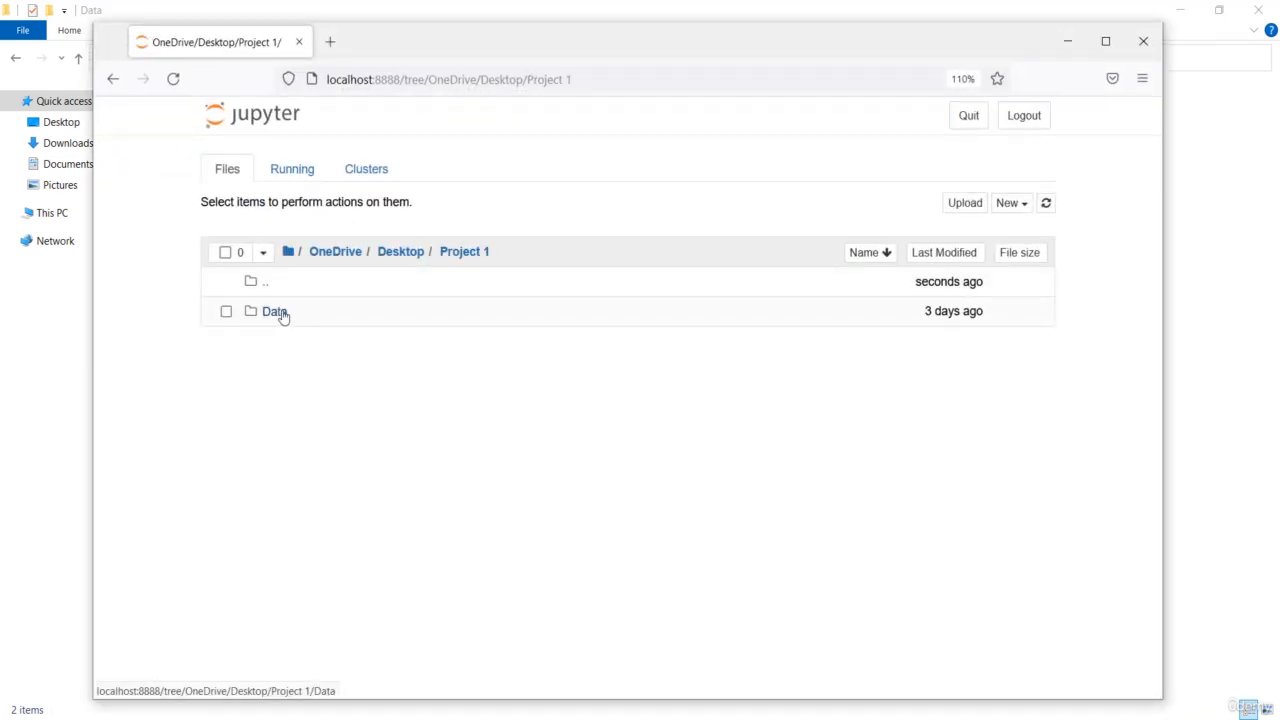
{"action": "mouse_move", "coordinate": [270, 359]}
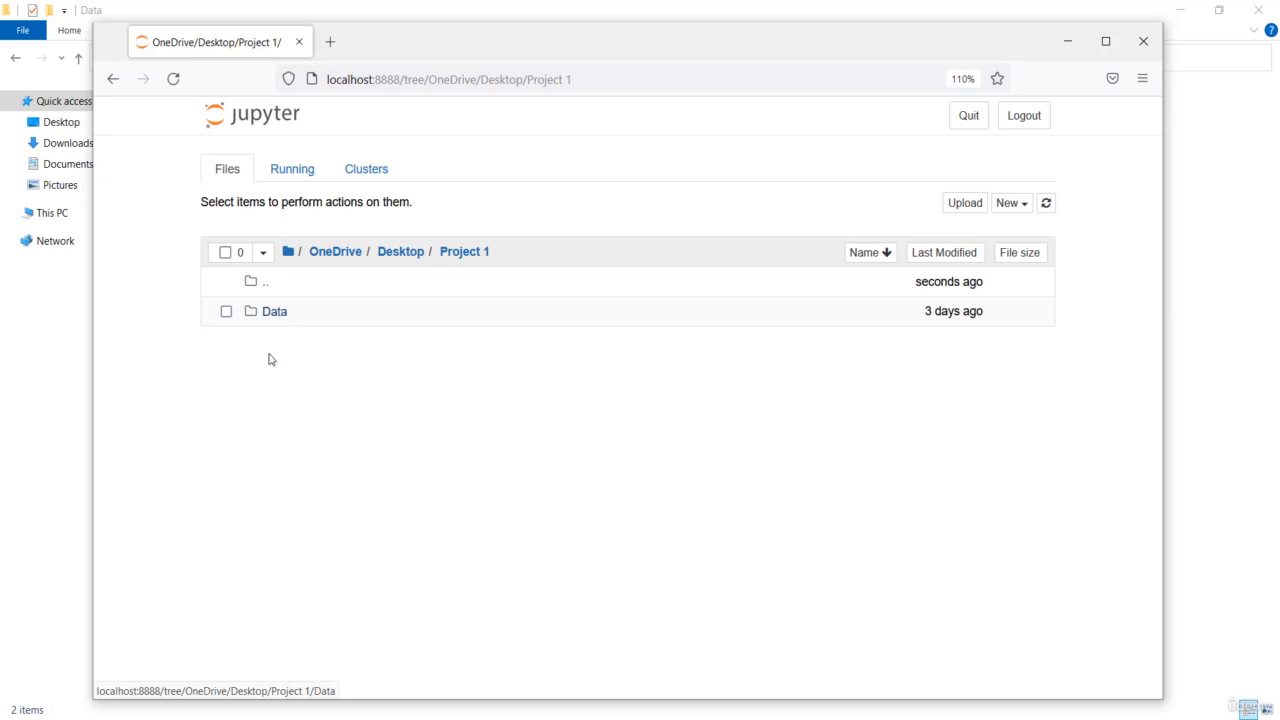
{"action": "mouse_move", "coordinate": [288, 316]}
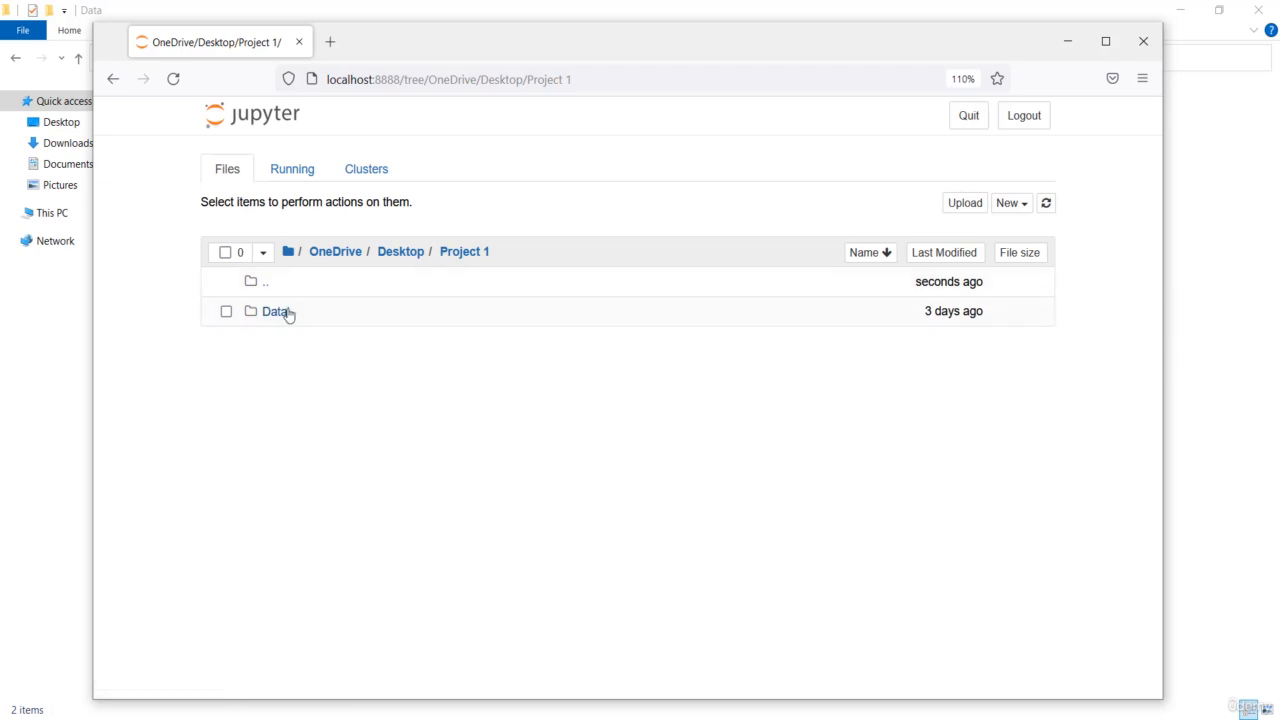
{"action": "mouse_move", "coordinate": [948, 141]}
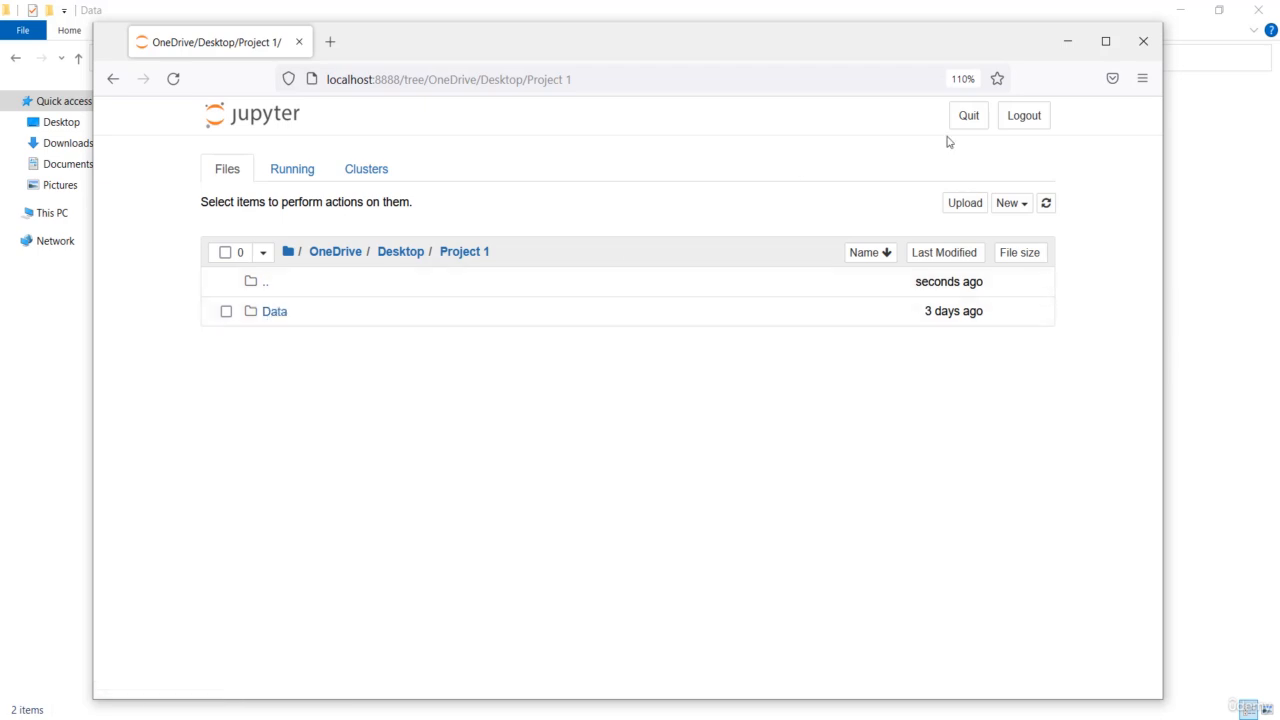
{"action": "left_click", "coordinate": [1008, 202]}
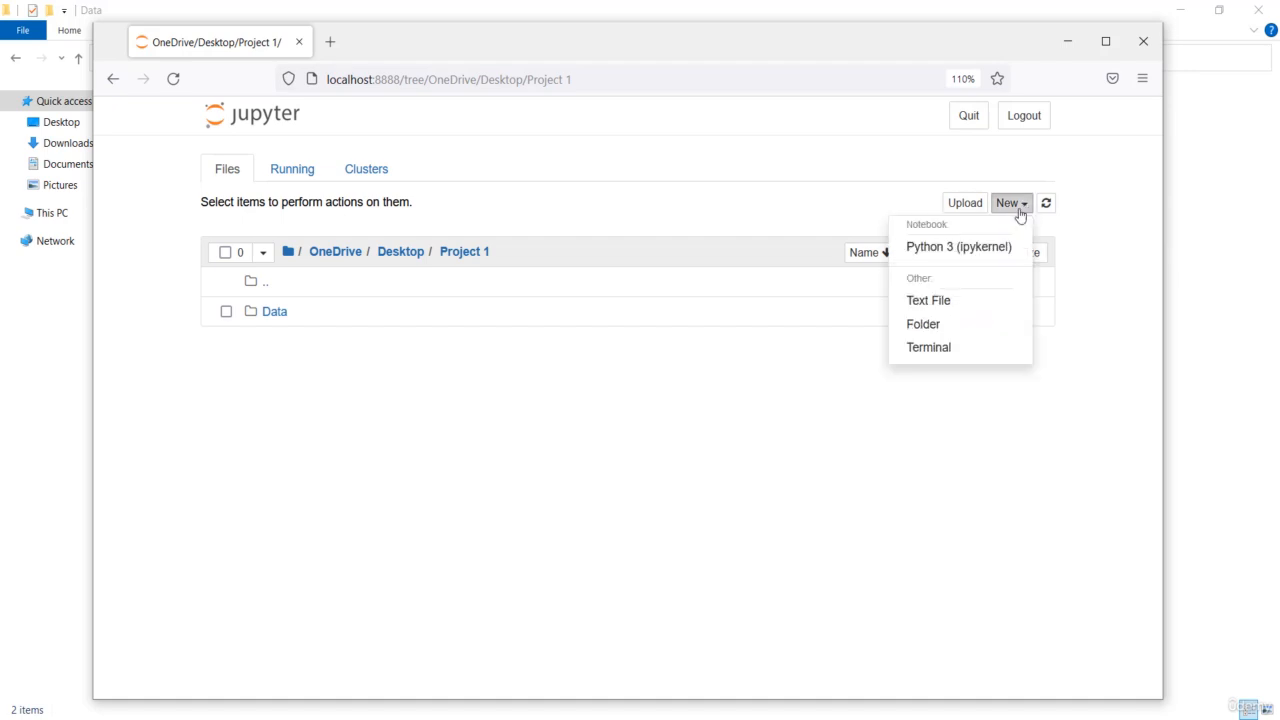
{"action": "mouse_move", "coordinate": [958, 247]}
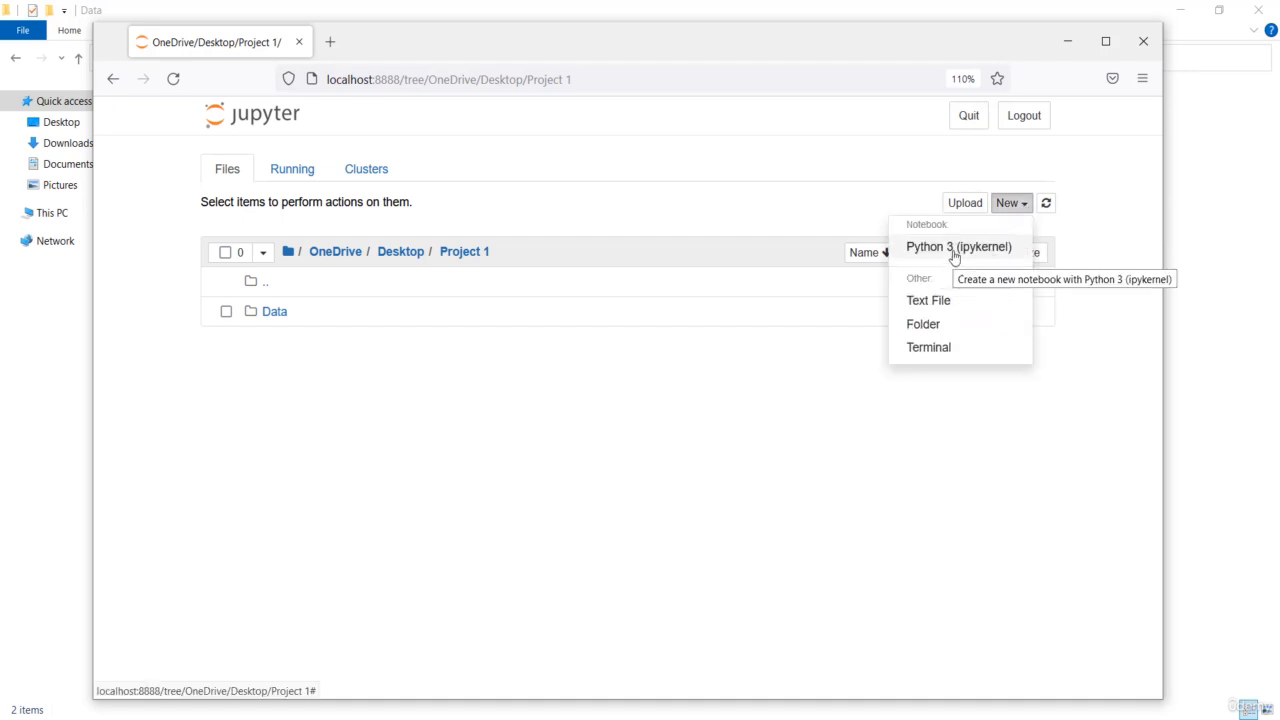
{"action": "left_click", "coordinate": [958, 247]}
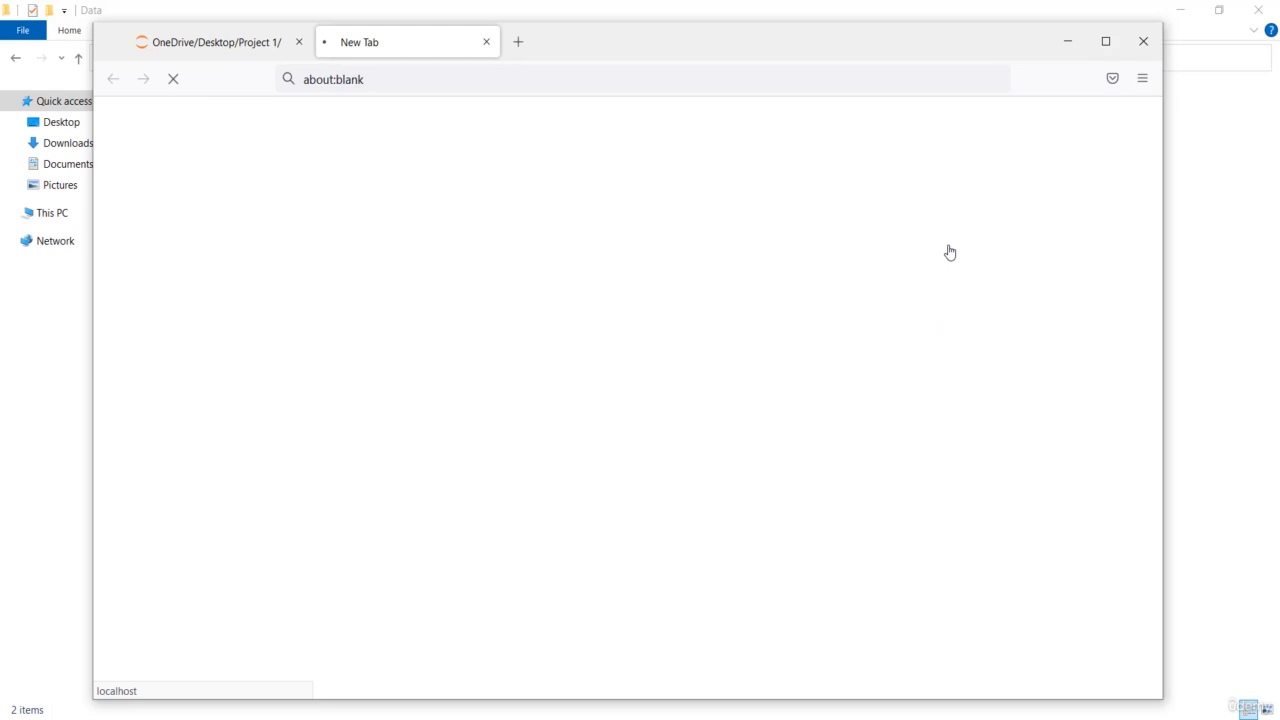
{"action": "mouse_move", "coordinate": [610, 201]}
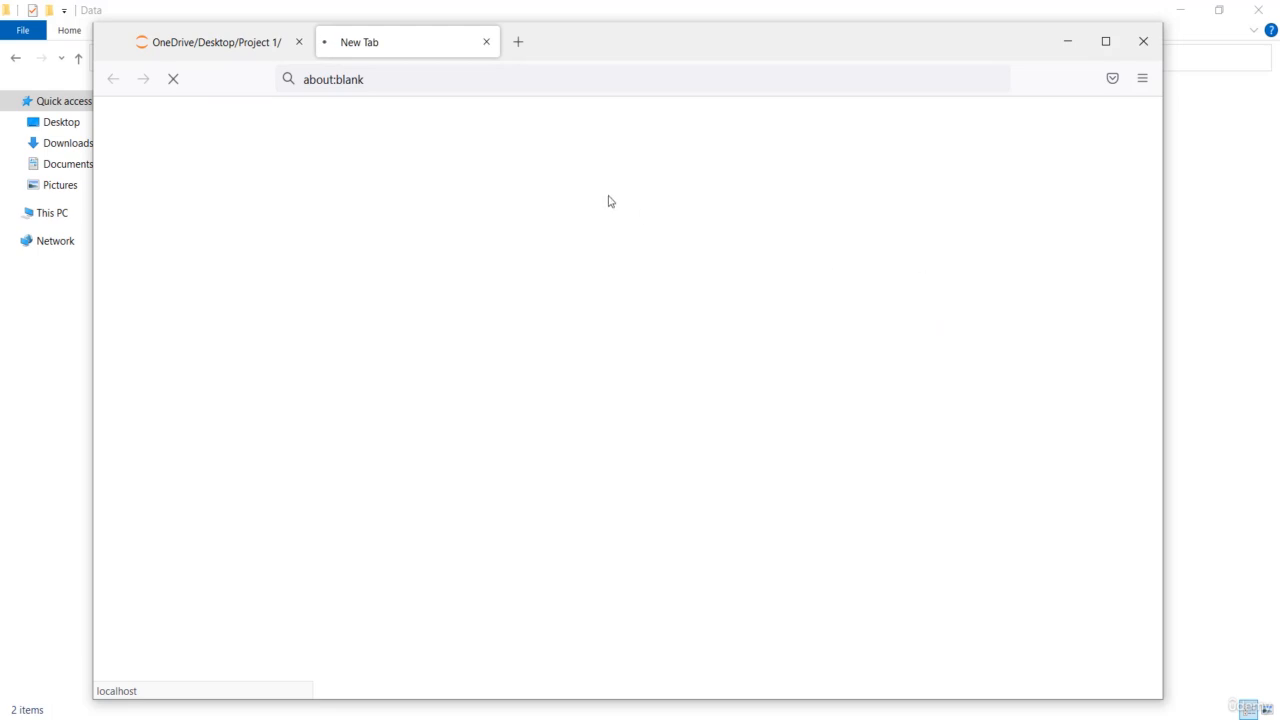
{"action": "mouse_move", "coordinate": [466, 155]}
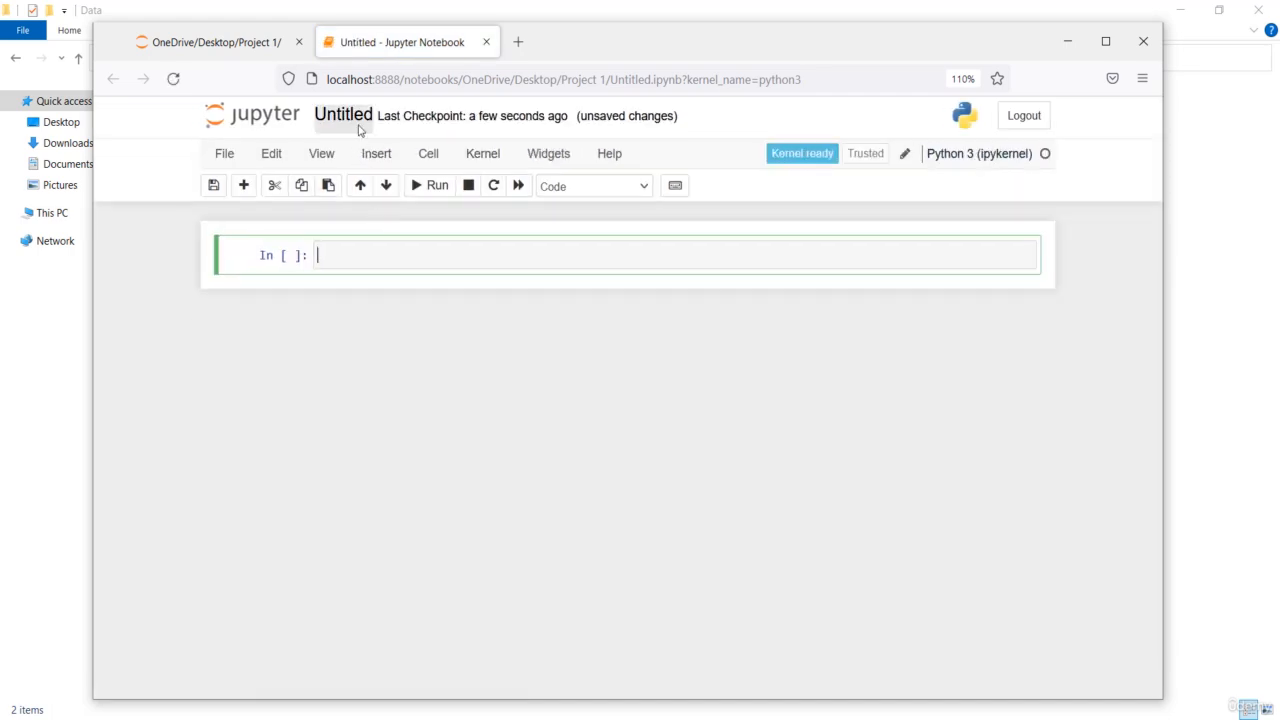
Retitle the Untitled notebook 'ML_hotel_booking_Prediction' through the Rename Notebook dialog.
{"action": "left_click", "coordinate": [343, 115]}
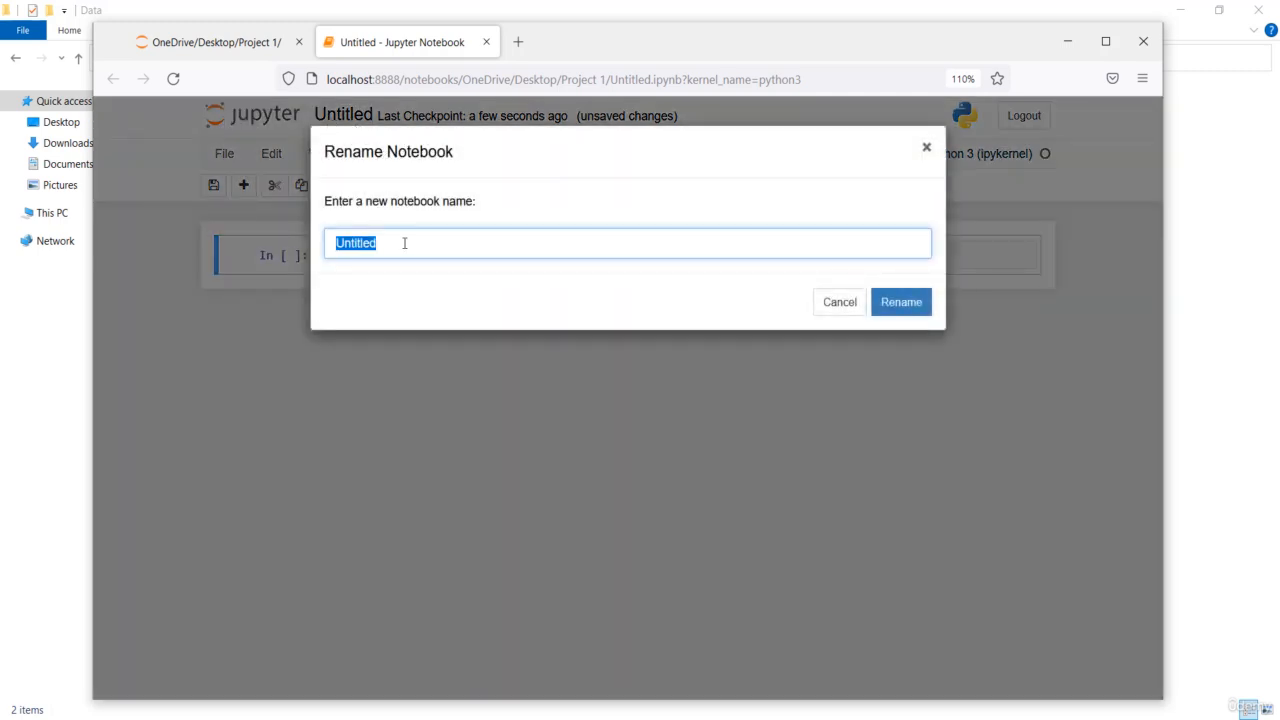
{"action": "type", "text": "ML_"}
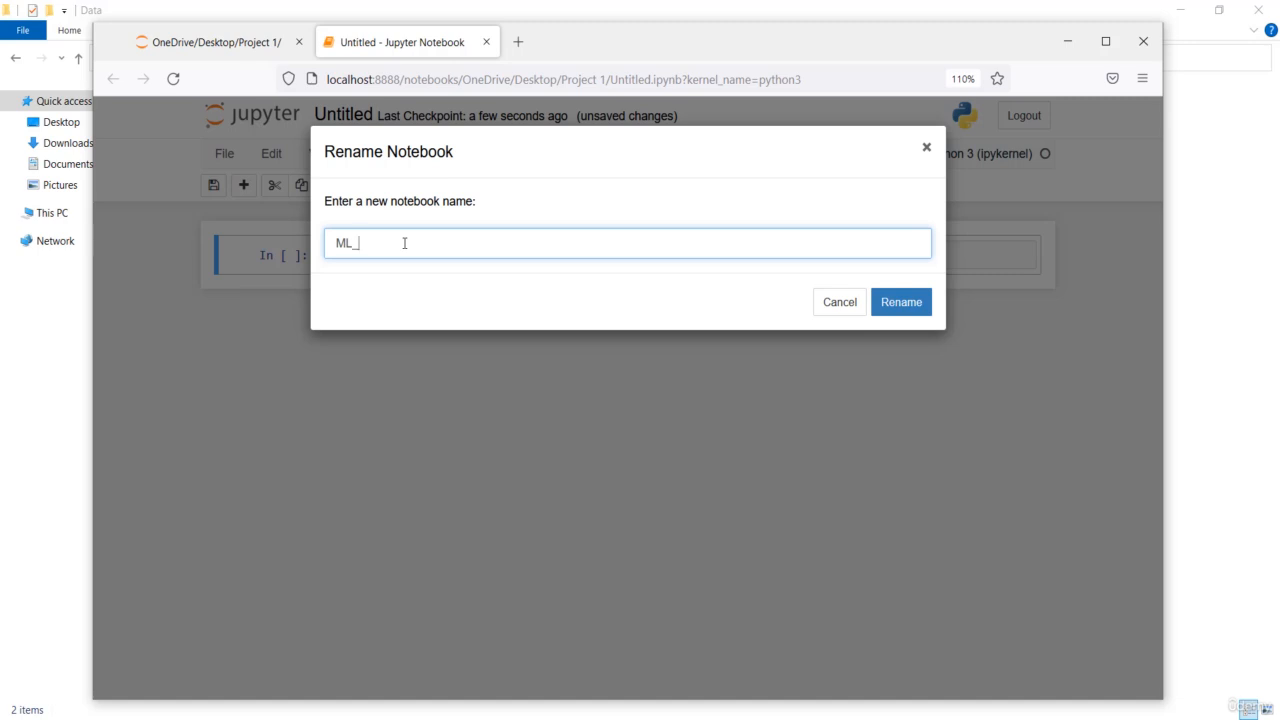
{"action": "type", "text": "hot"}
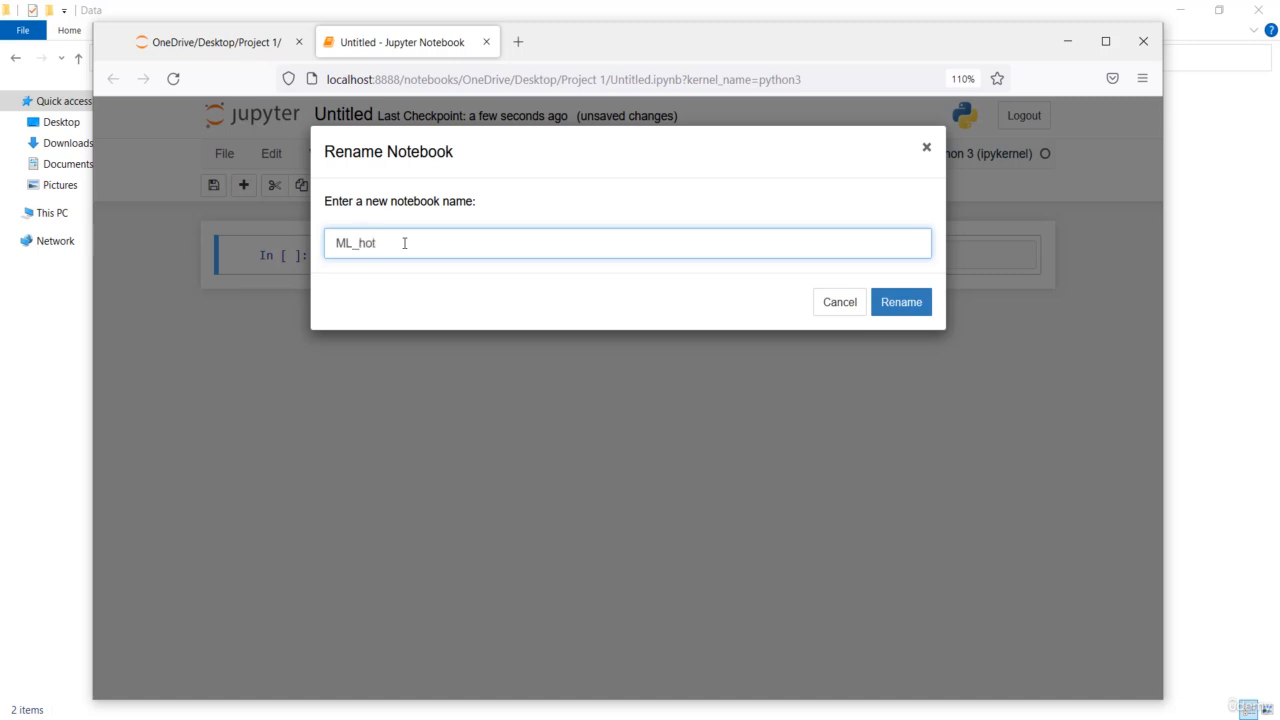
{"action": "type", "text": "el_booking_"}
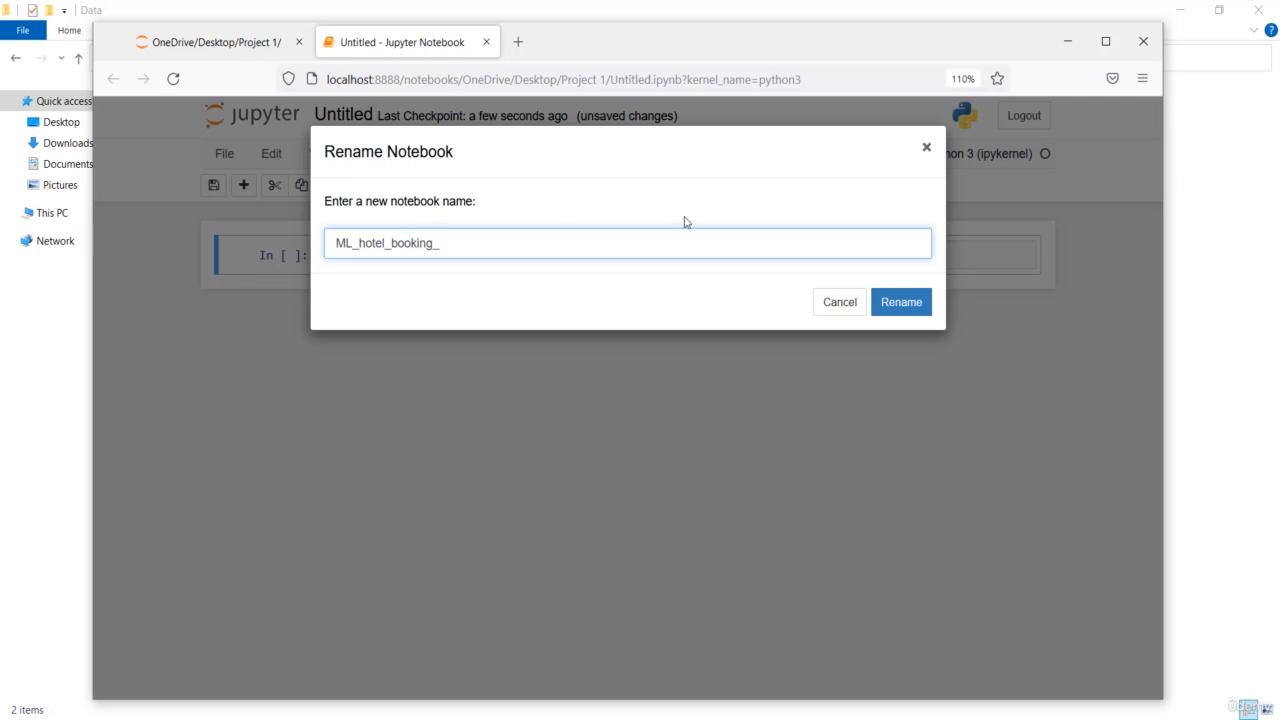
{"action": "type", "text": "Predic"}
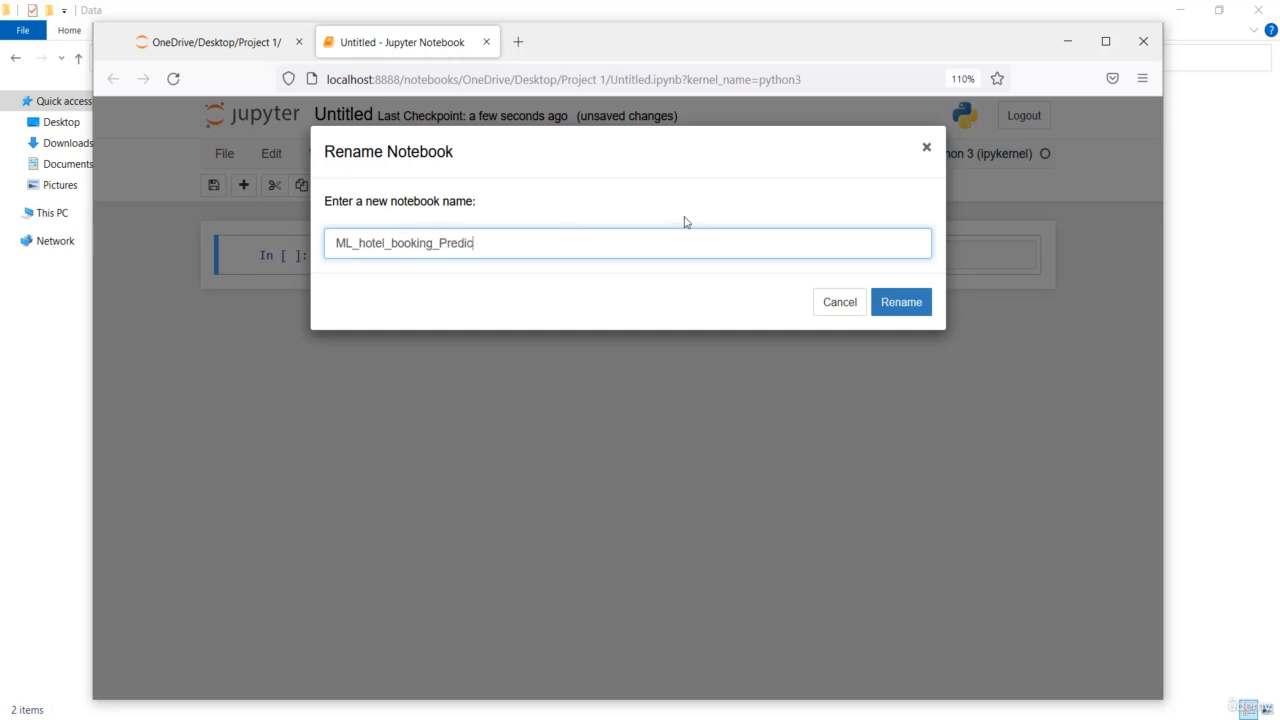
{"action": "left_click", "coordinate": [899, 301]}
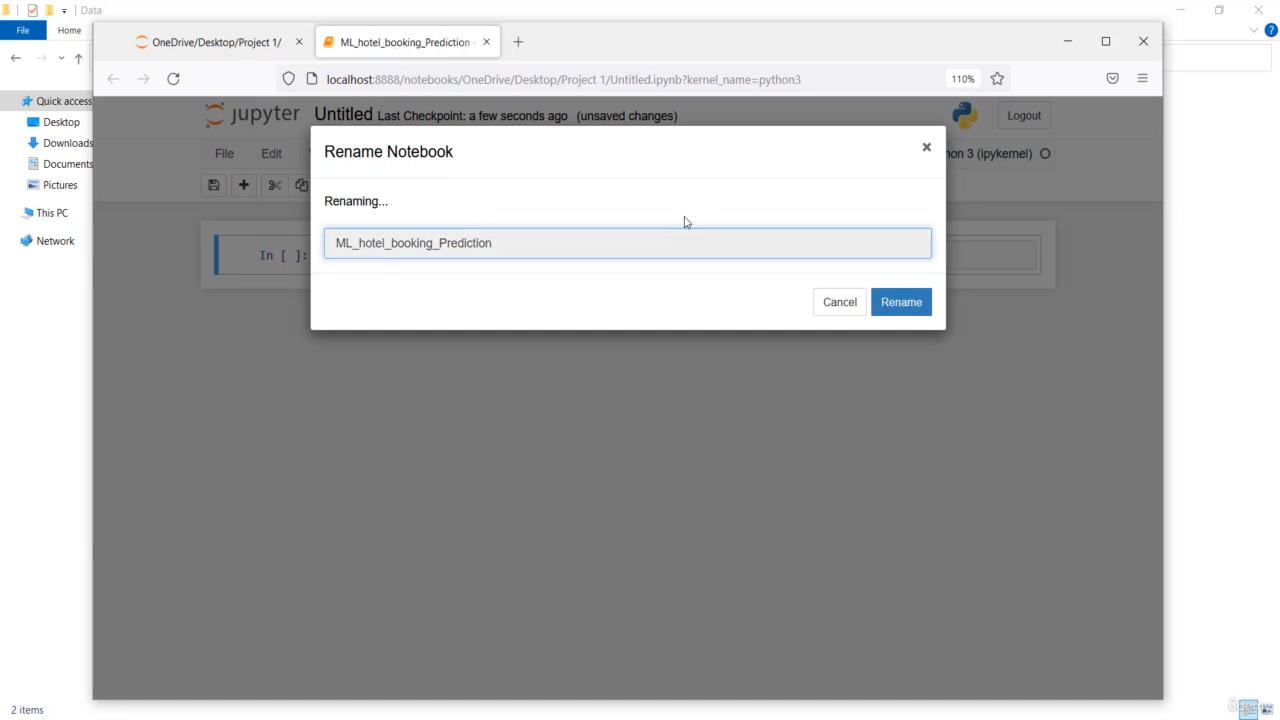
{"action": "left_click", "coordinate": [899, 302]}
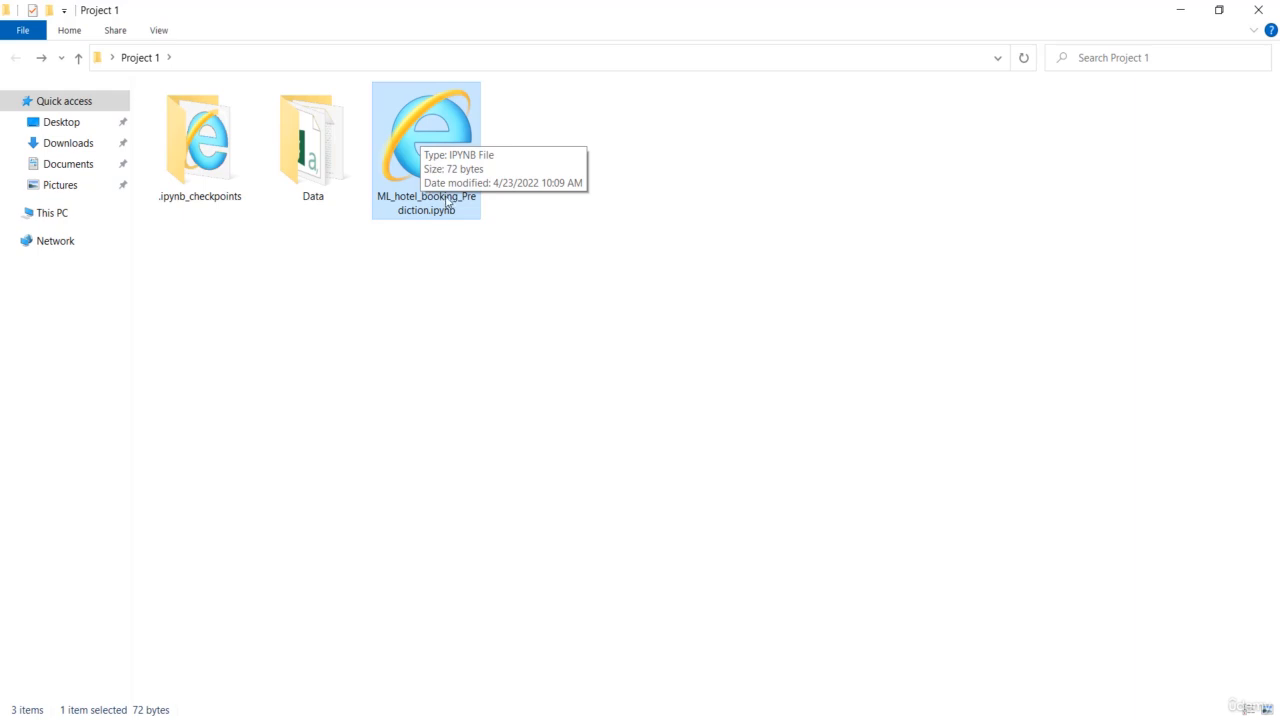
{"action": "mouse_move", "coordinate": [390, 204]}
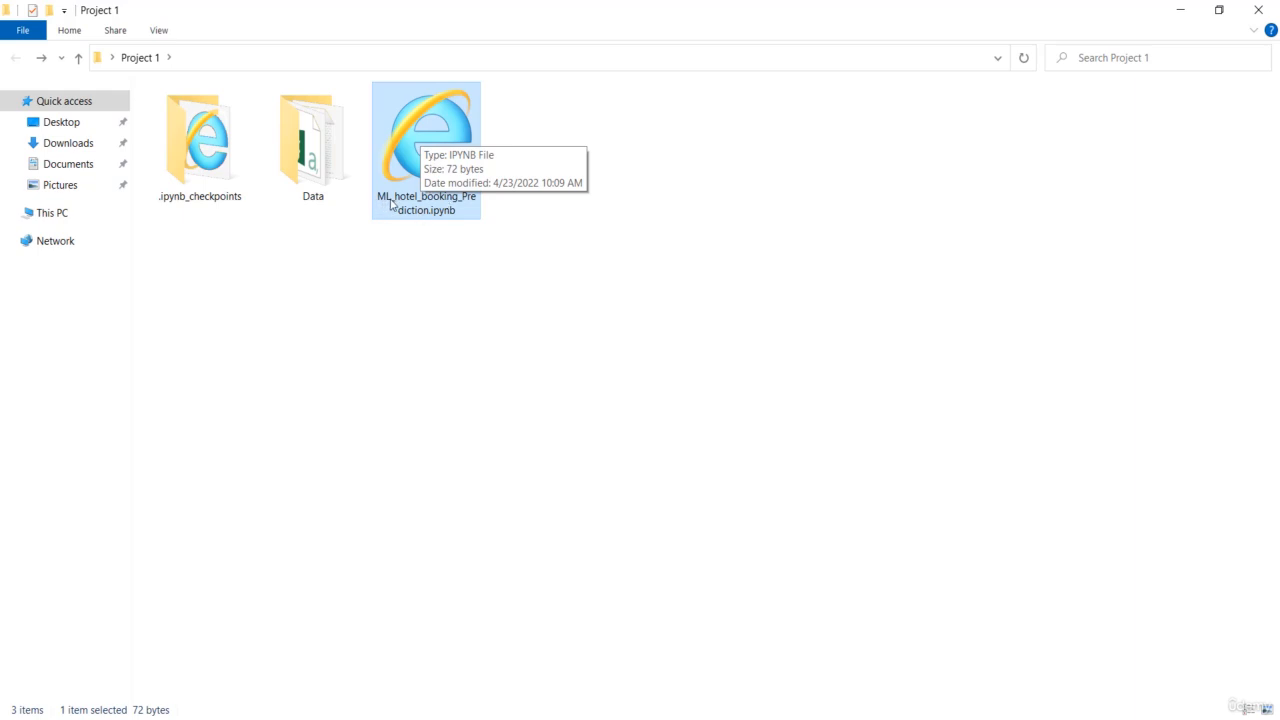
{"action": "mouse_move", "coordinate": [625, 631]}
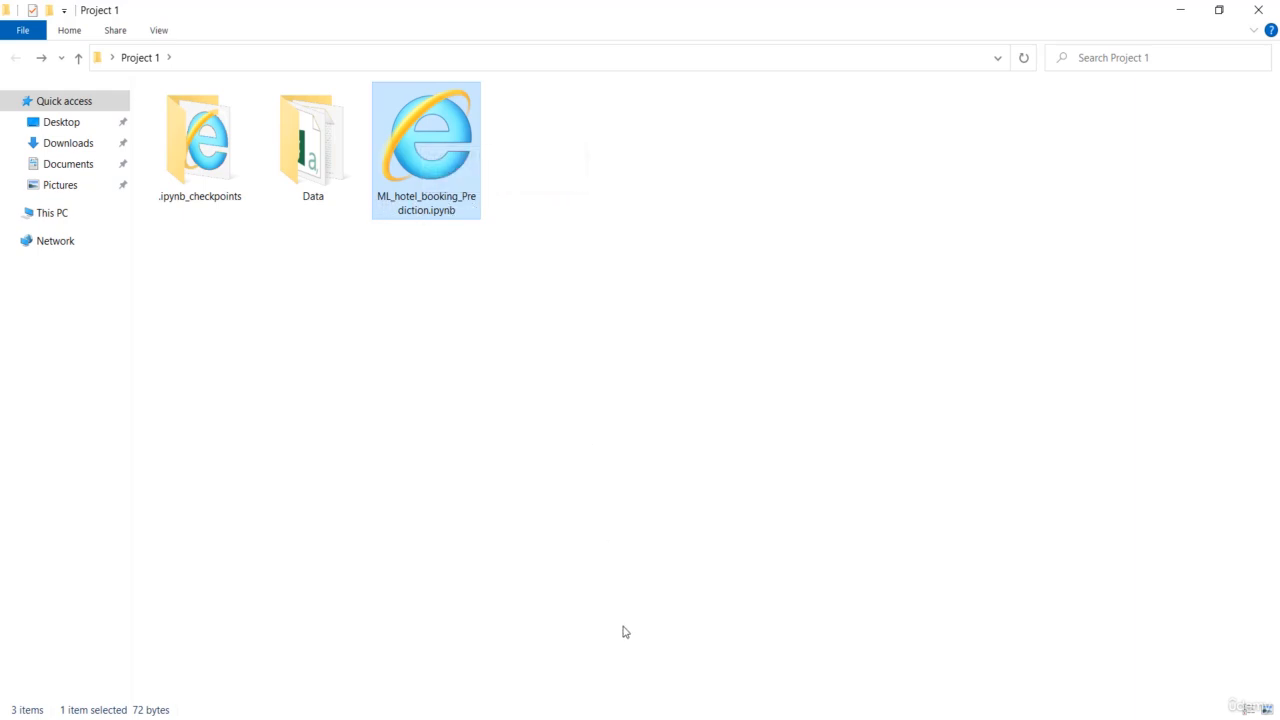
Return to the ML_hotel_booking_Prediction notebook, select its first cell, and maximize the window.
{"action": "double_click", "coordinate": [426, 135]}
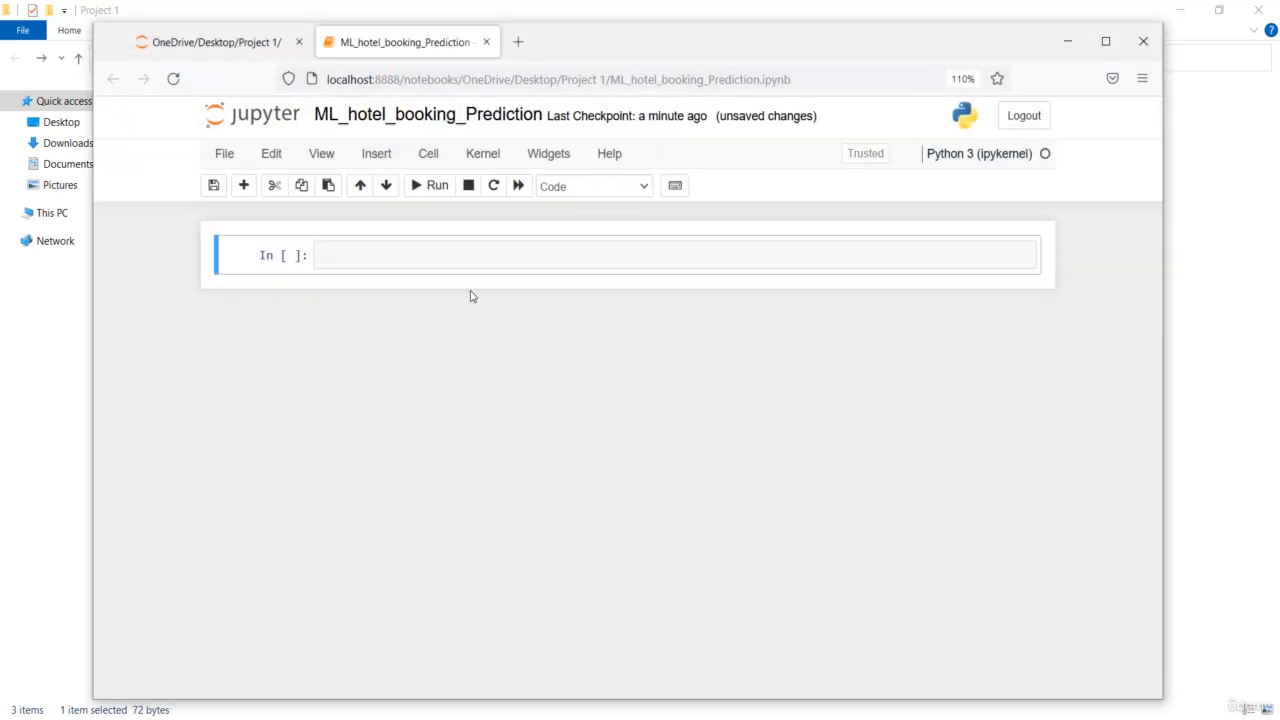
{"action": "left_click", "coordinate": [670, 254]}
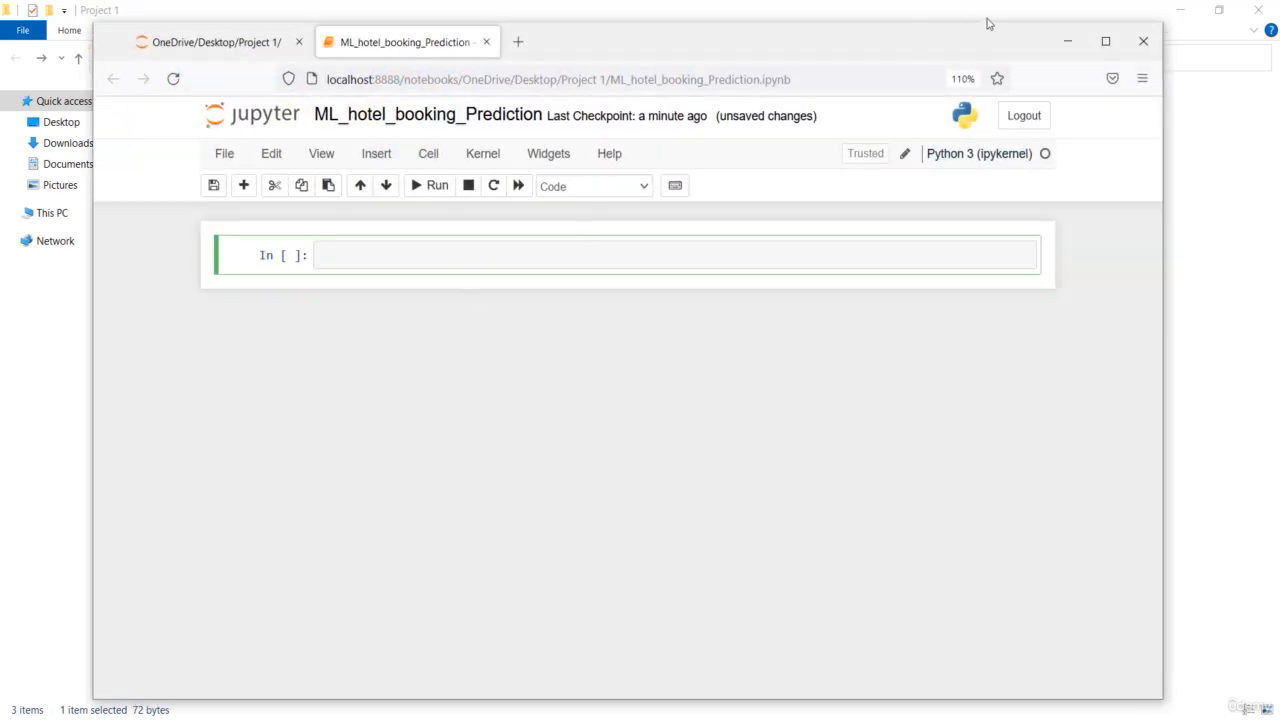
{"action": "left_click", "coordinate": [1105, 41]}
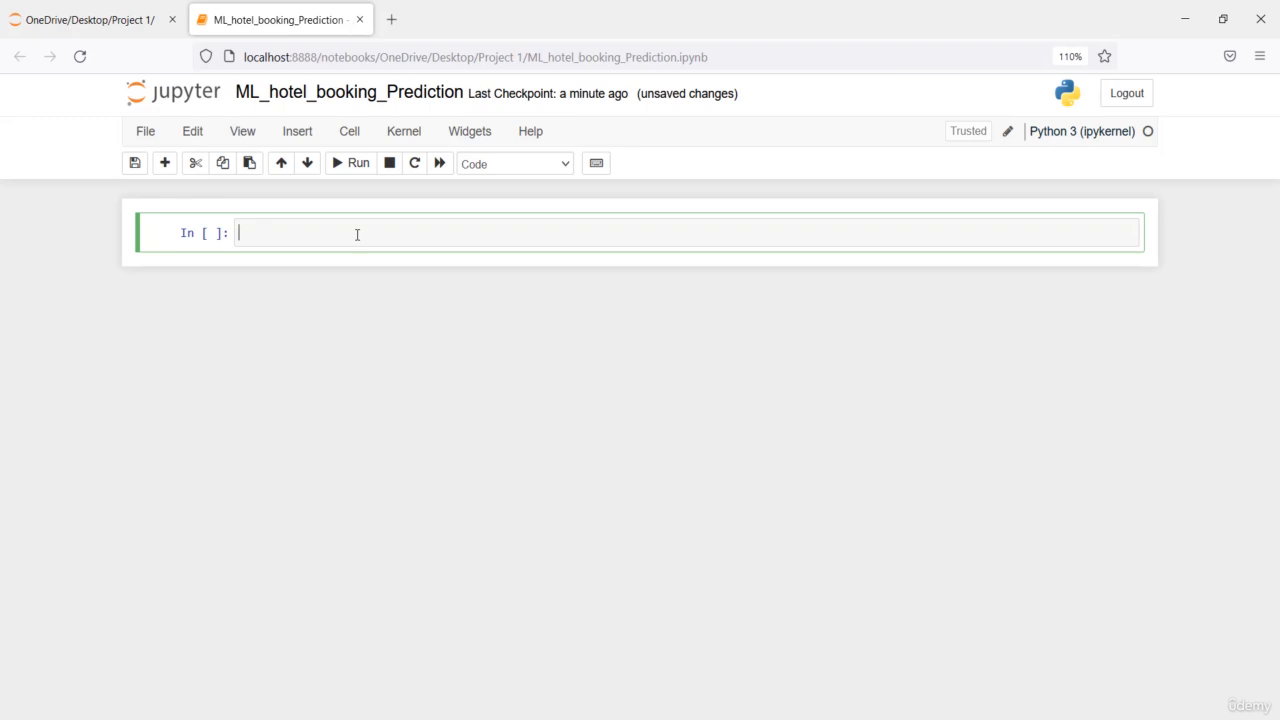
Write 'import pandas as pd' with a comment about data import, export and manipulation.
{"action": "type", "text": "imp"}
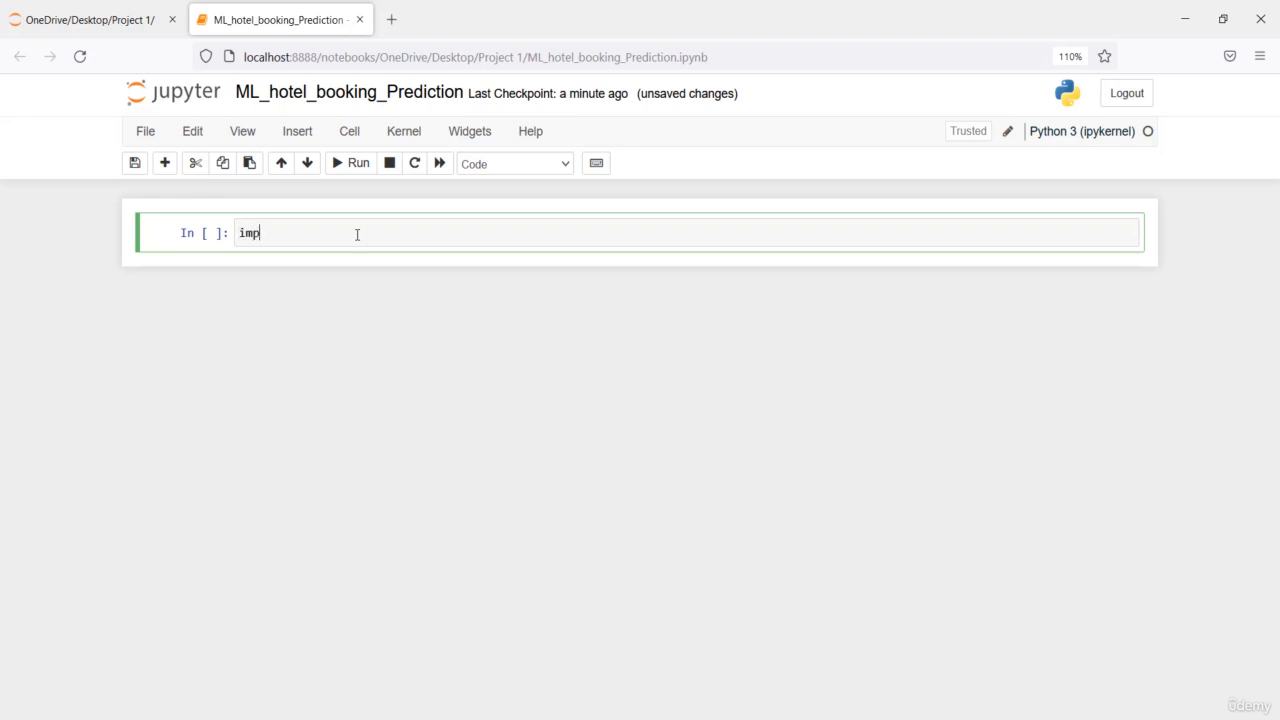
{"action": "type", "text": "ort pand"}
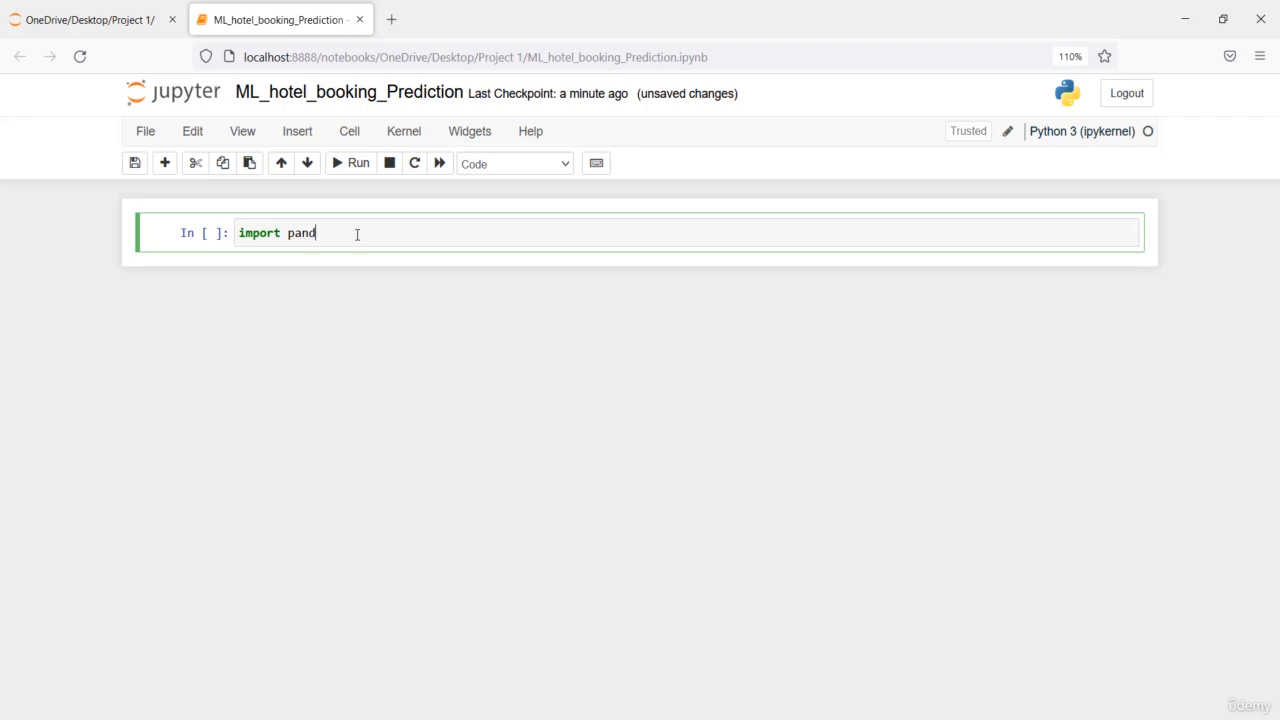
{"action": "type", "text": "as pd"}
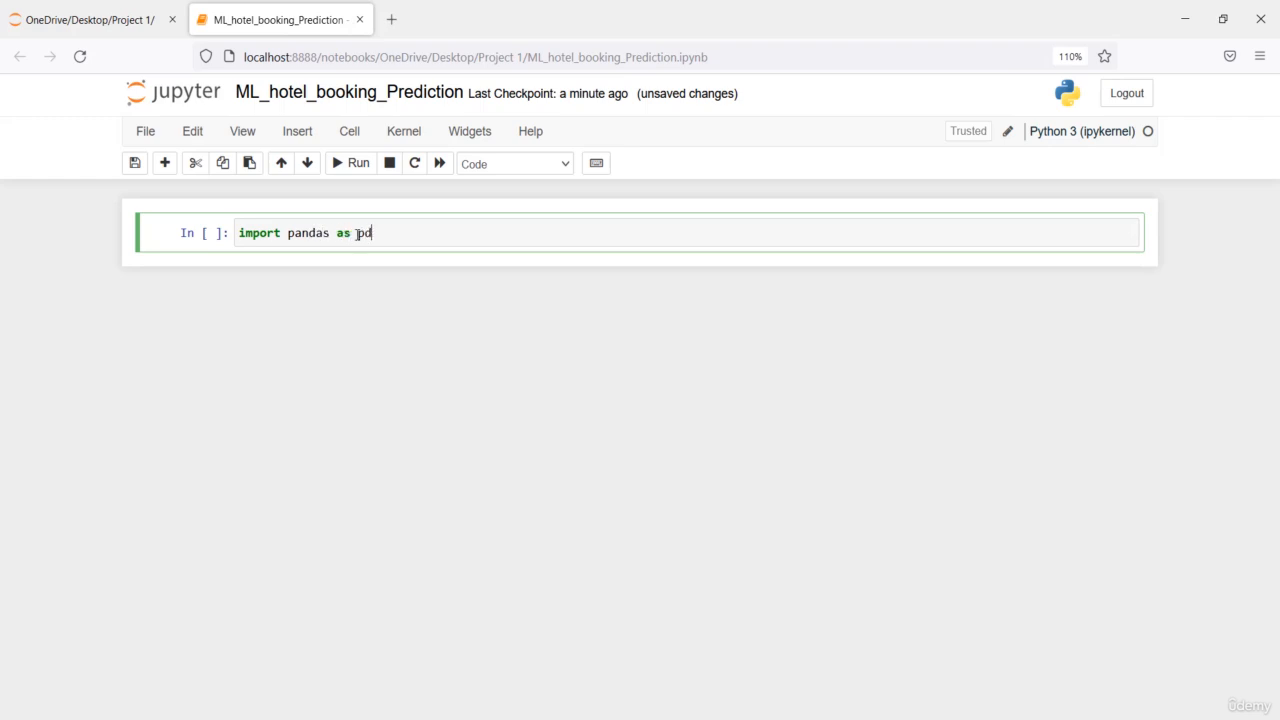
{"action": "type", "text": "#for tasks rel"}
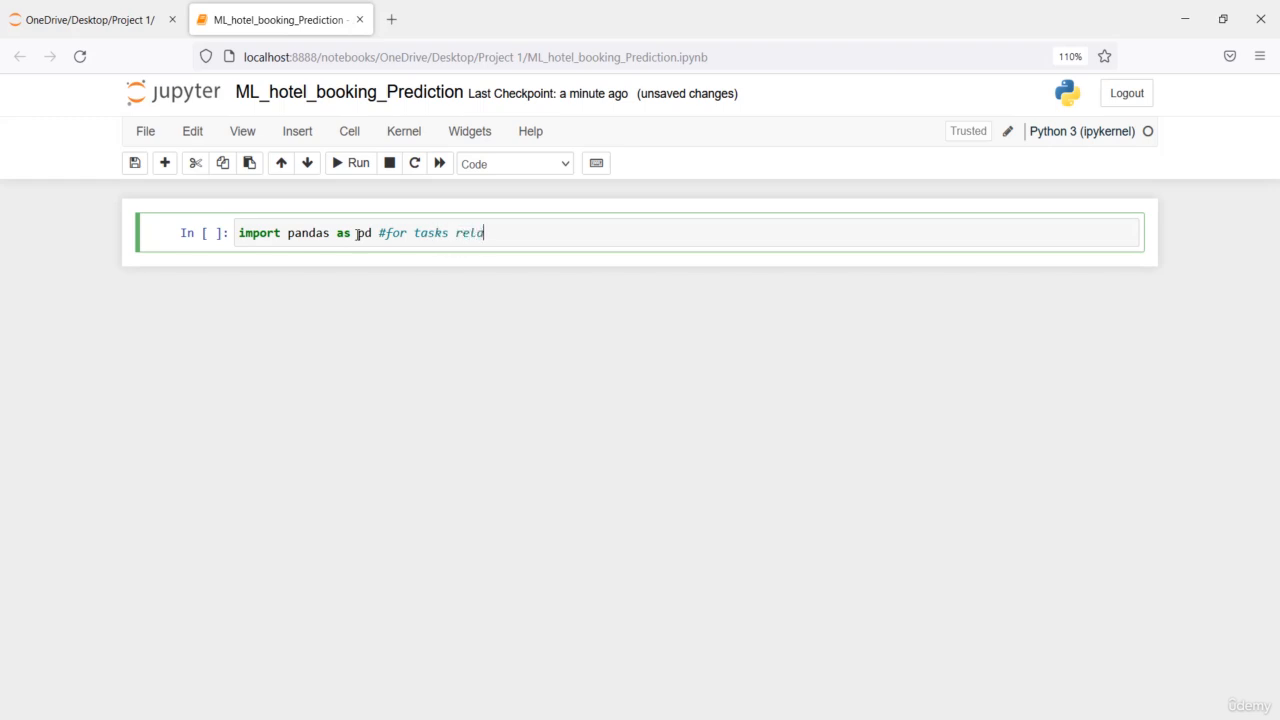
{"action": "type", "text": "ated to data :"}
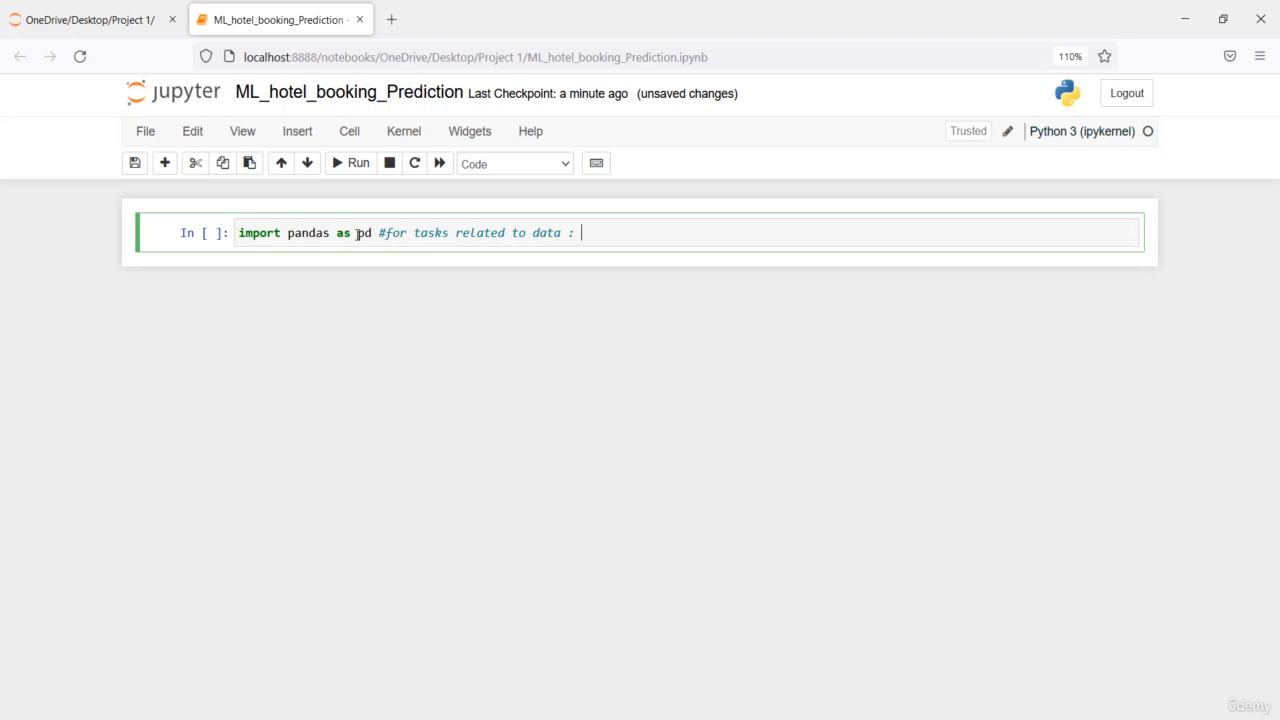
{"action": "type", "text": "import, e"}
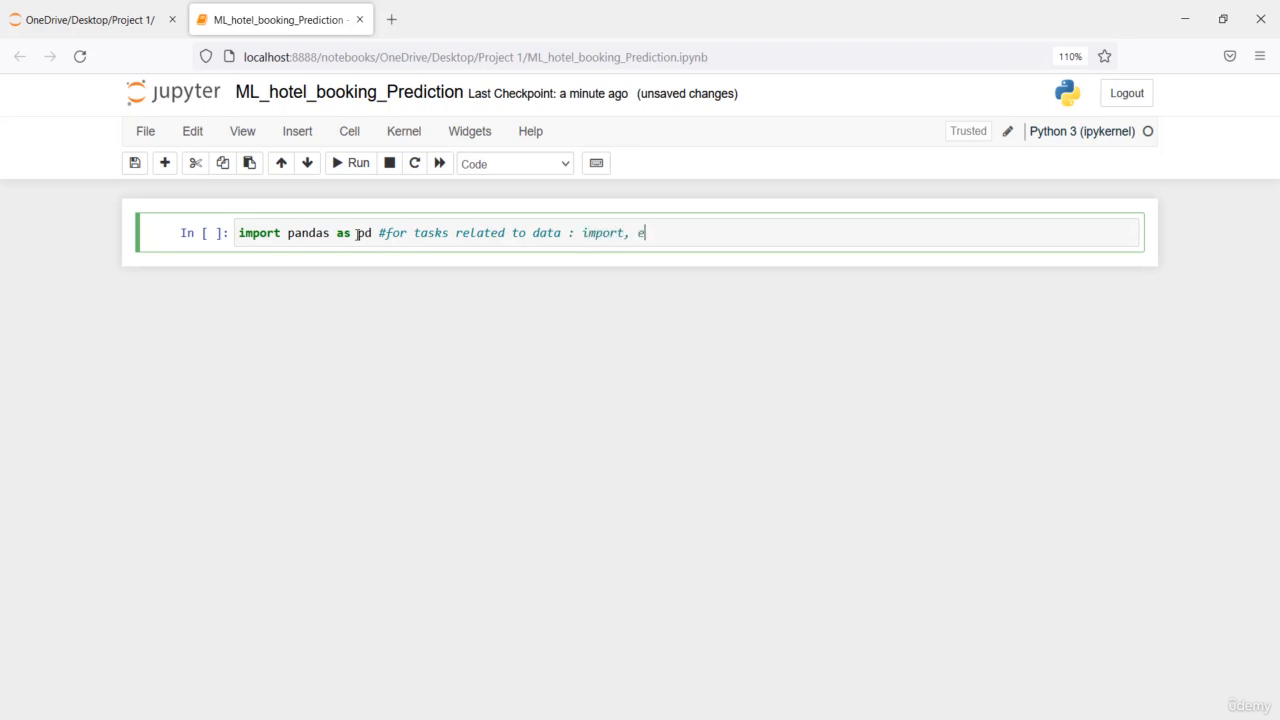
{"action": "type", "text": "xport,"}
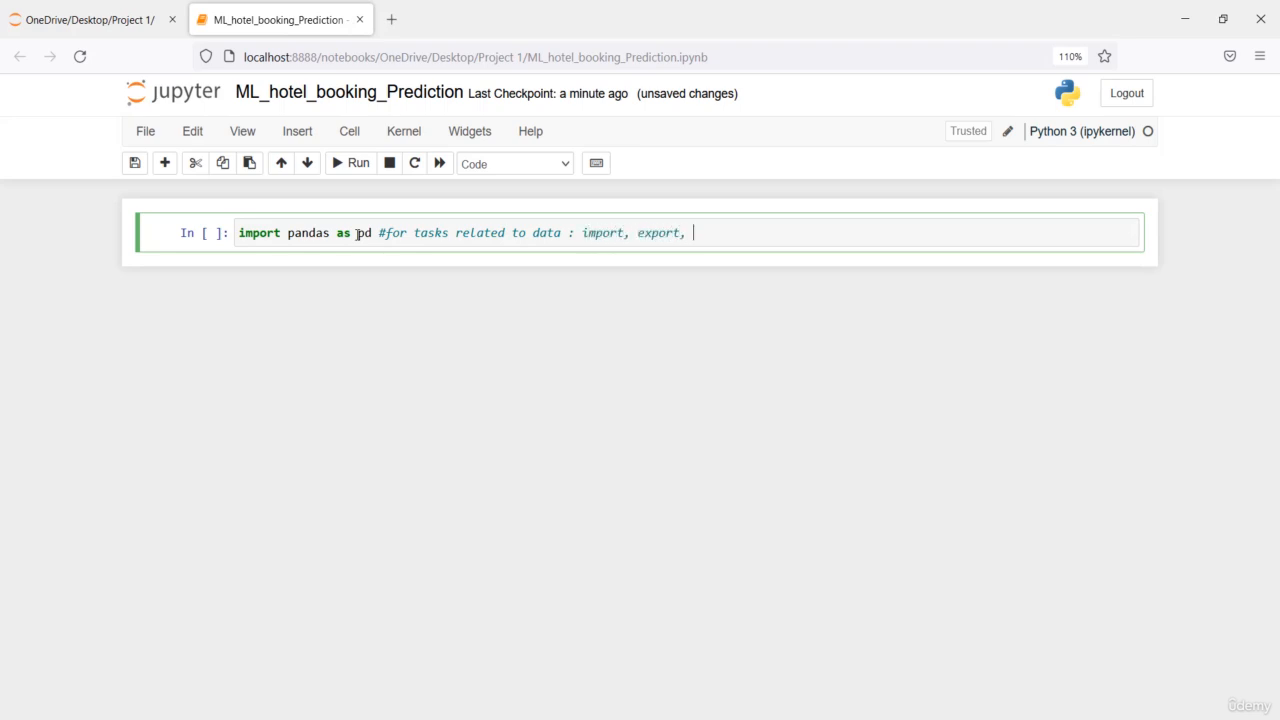
{"action": "type", "text": "manipula"}
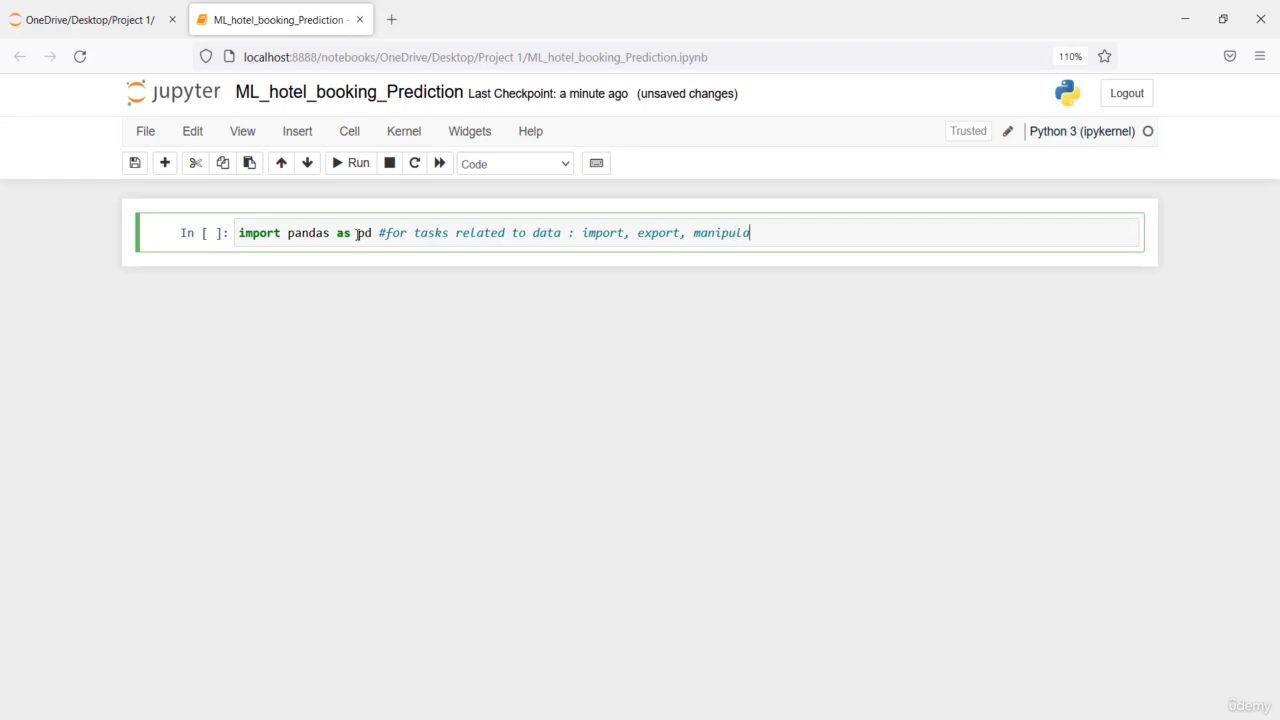
{"action": "type", "text": "tion"}
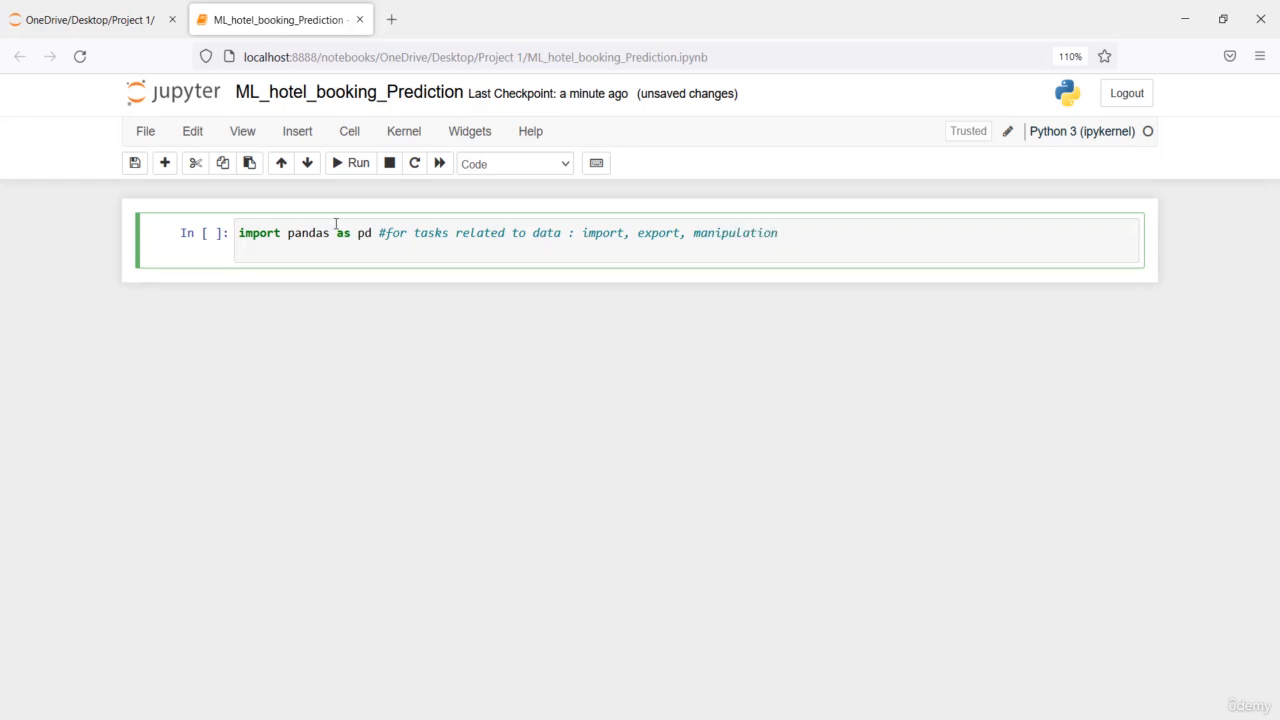
{"action": "mouse_move", "coordinate": [364, 227]}
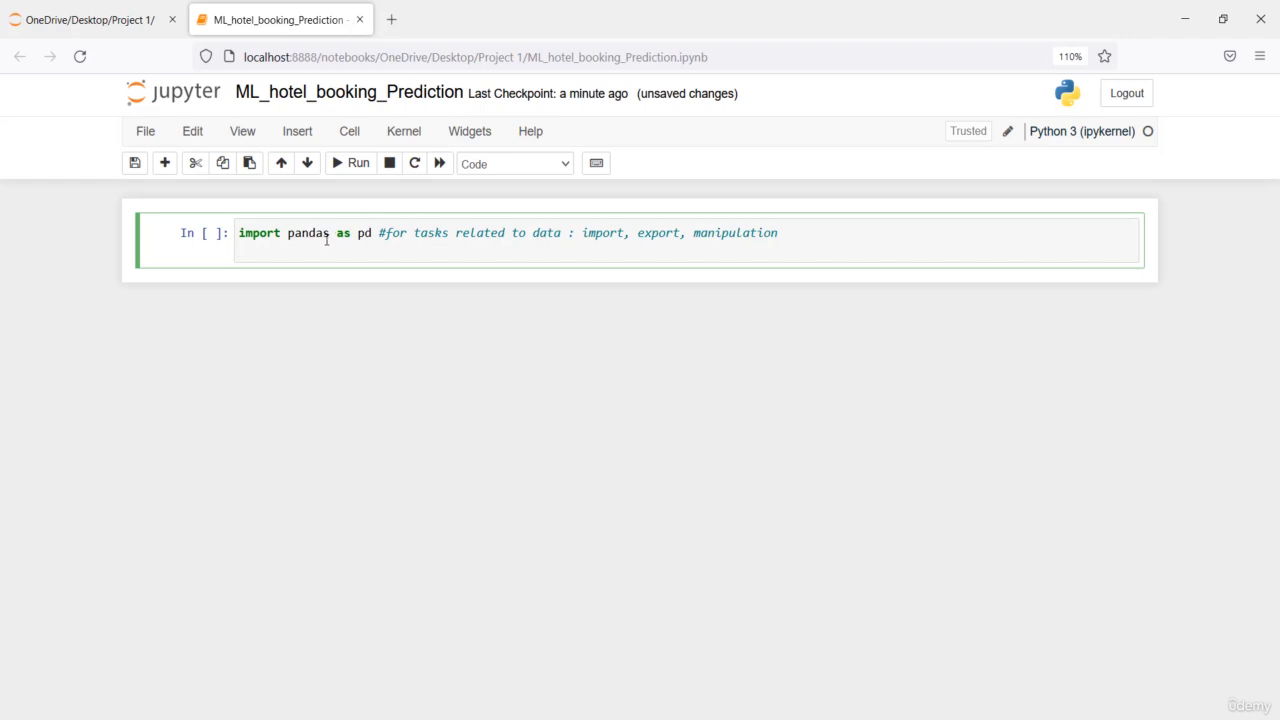
Add 'import numpy as np #for numerical tasks' on the next line.
{"action": "type", "text": "import numpy"}
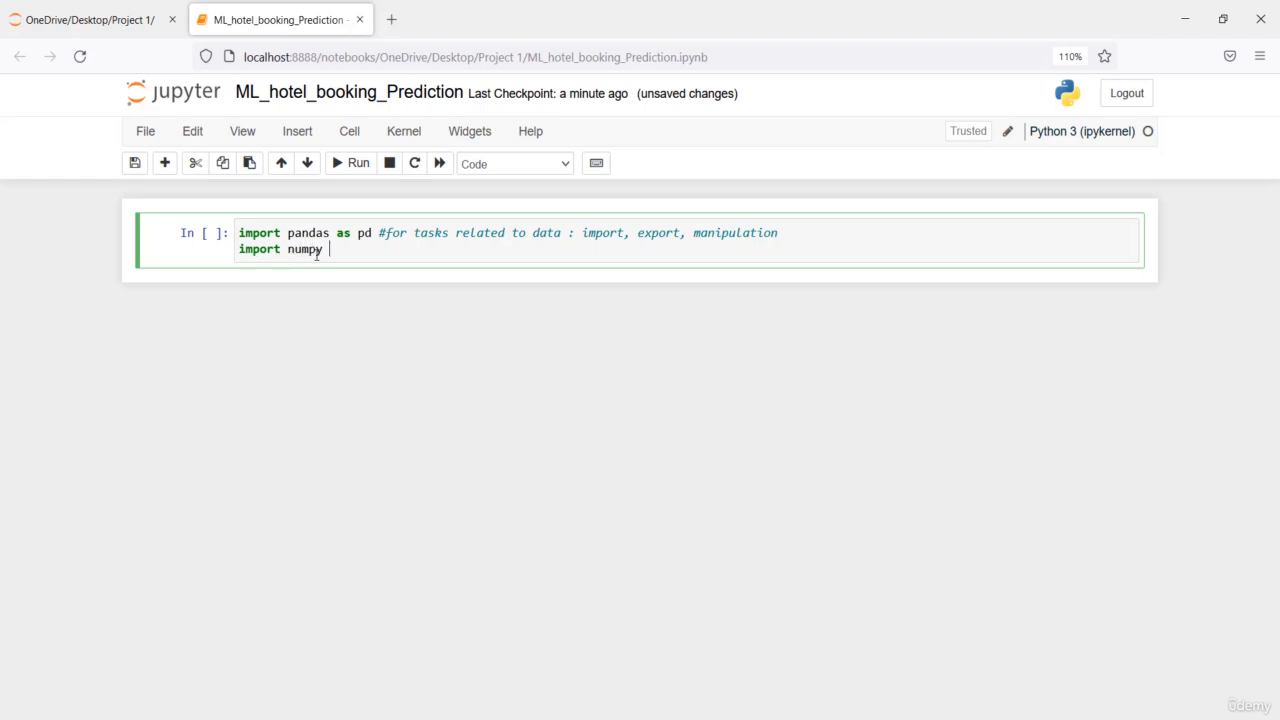
{"action": "type", "text": "as np"}
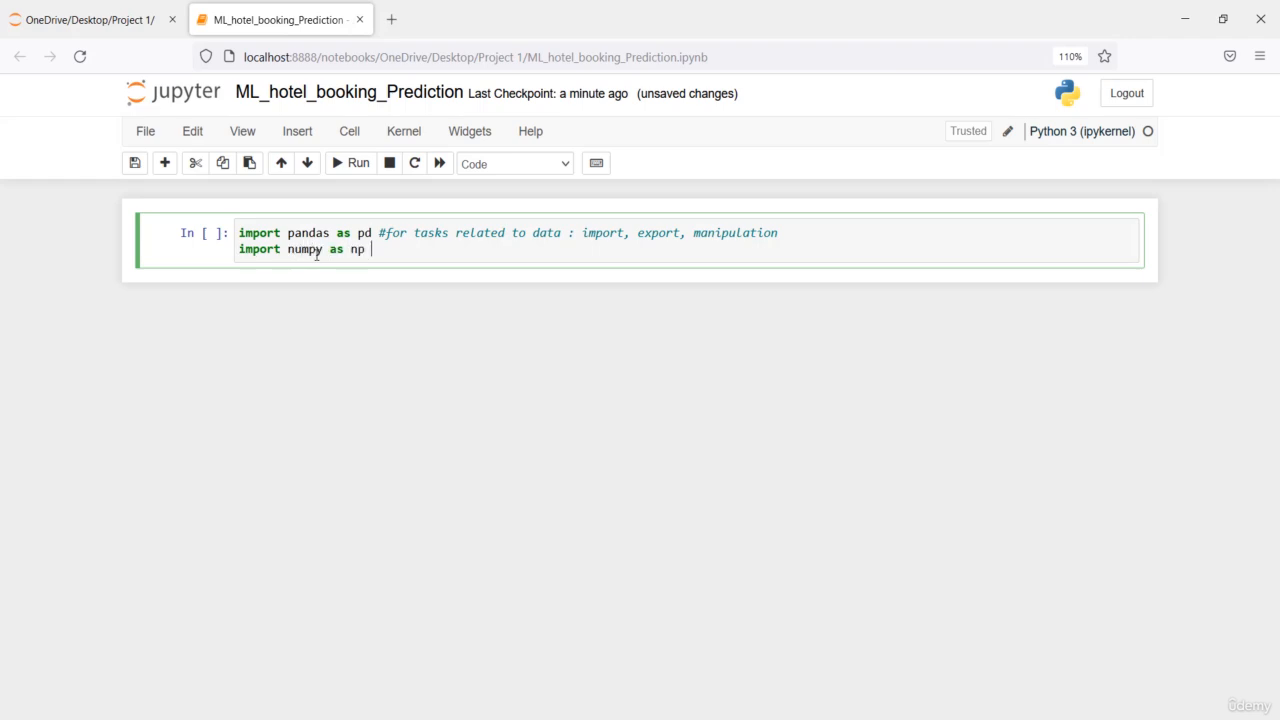
{"action": "type", "text": "#for"}
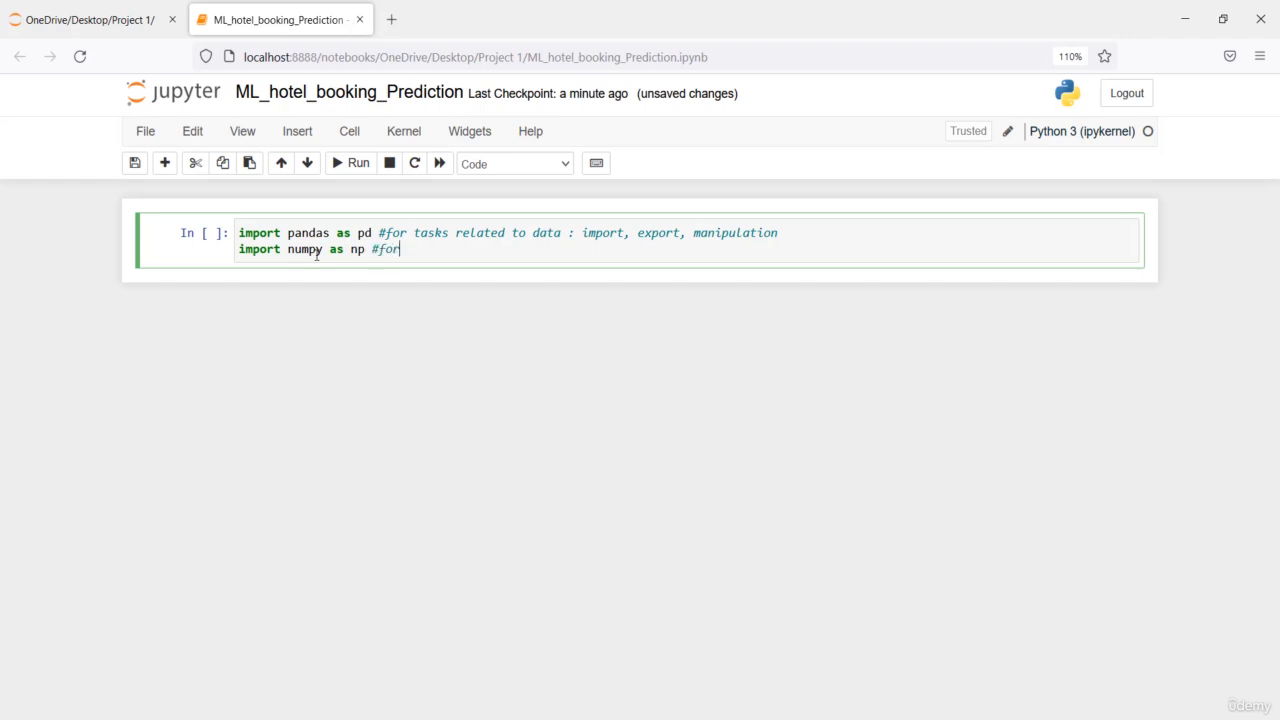
{"action": "type", "text": "numerical t"}
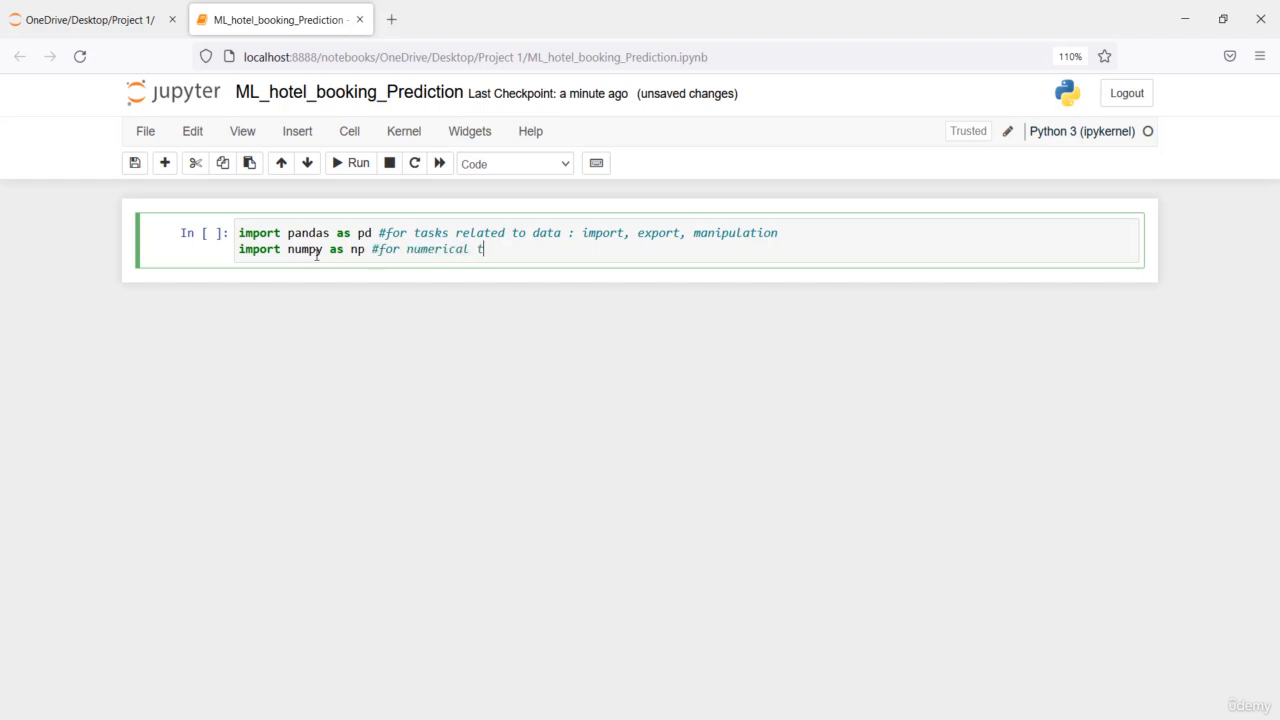
{"action": "type", "text": "asks"}
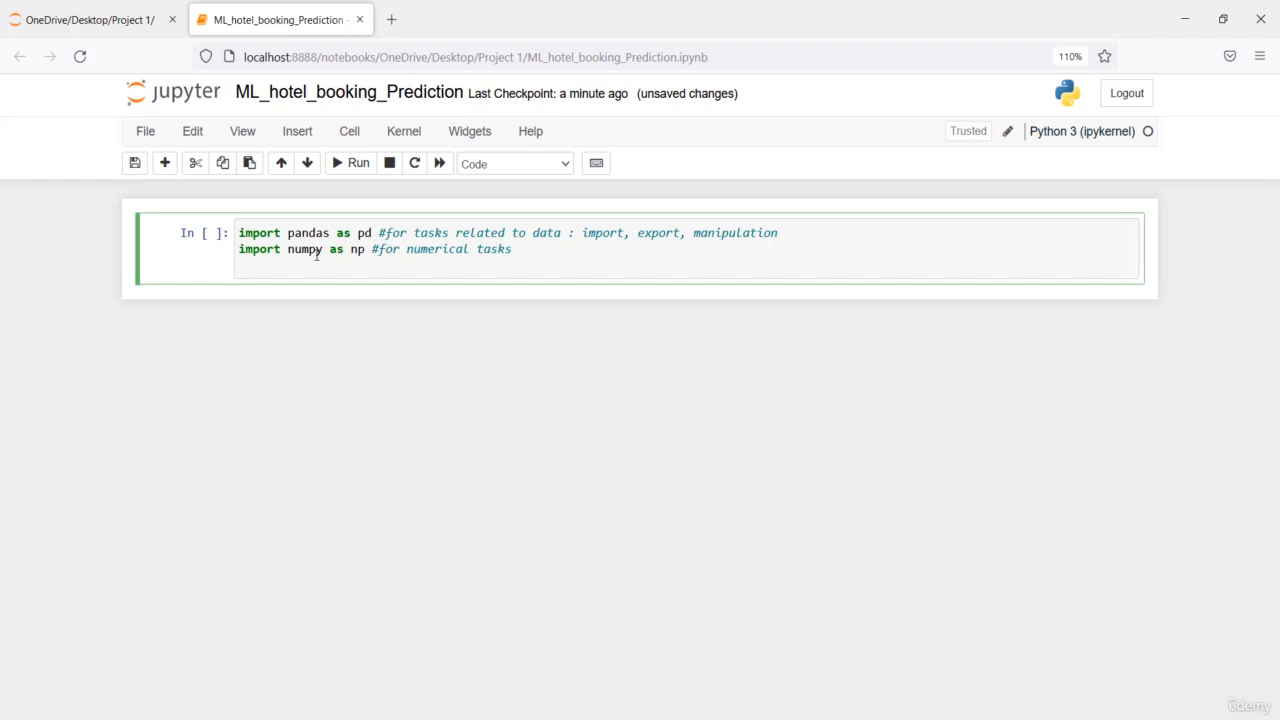
{"action": "type", "text": "import matplot"}
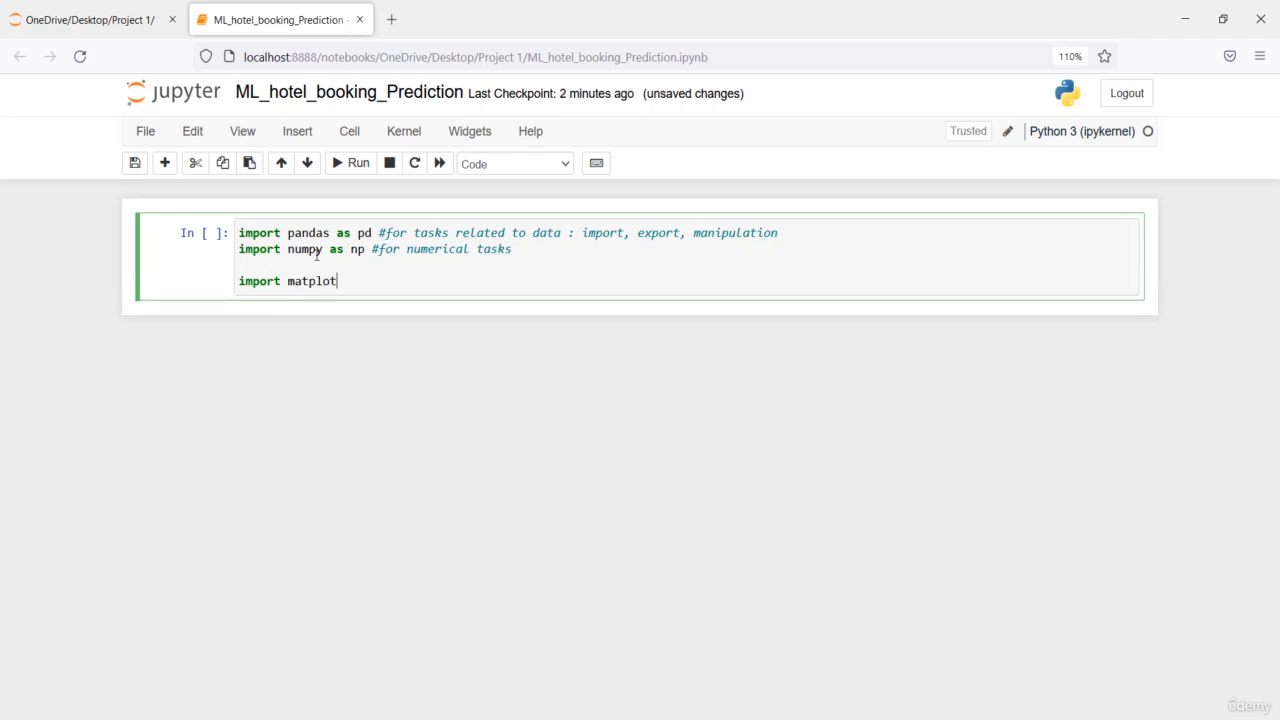
Add 'import matplotlib.pyplot as plt #for data visualization' to the cell.
{"action": "type", "text": "lib."}
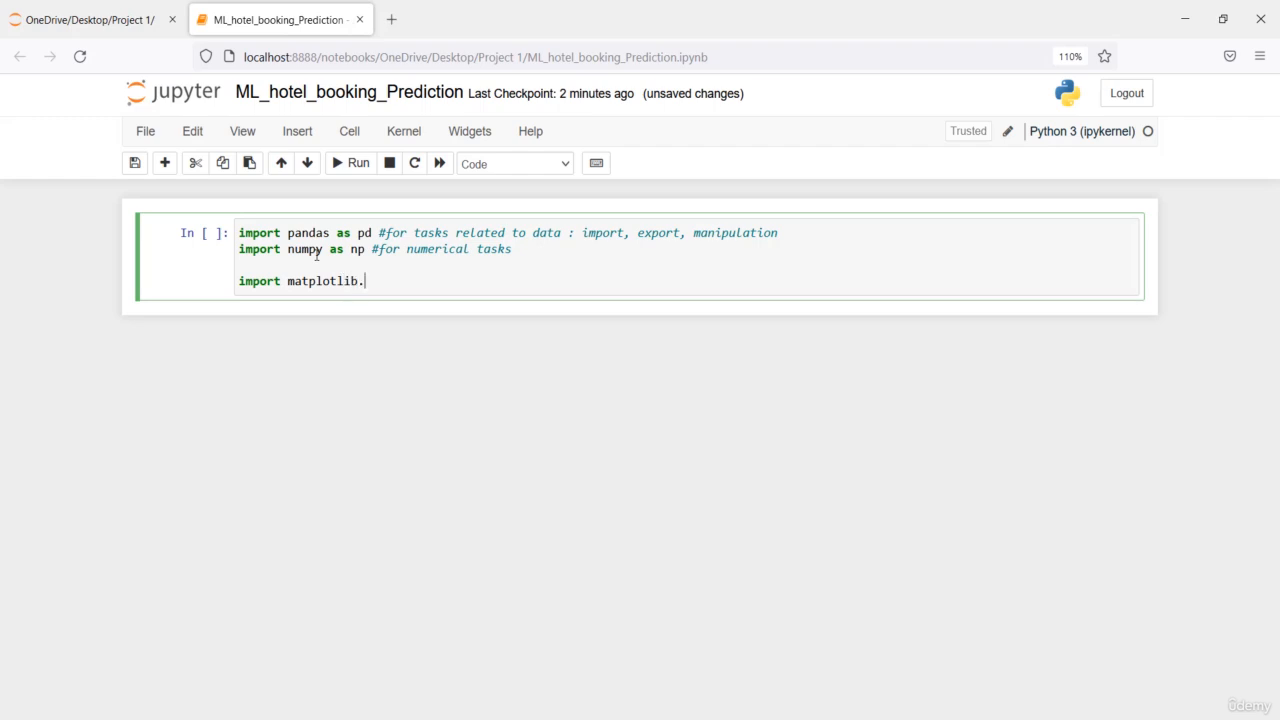
{"action": "type", "text": "pyplot a"}
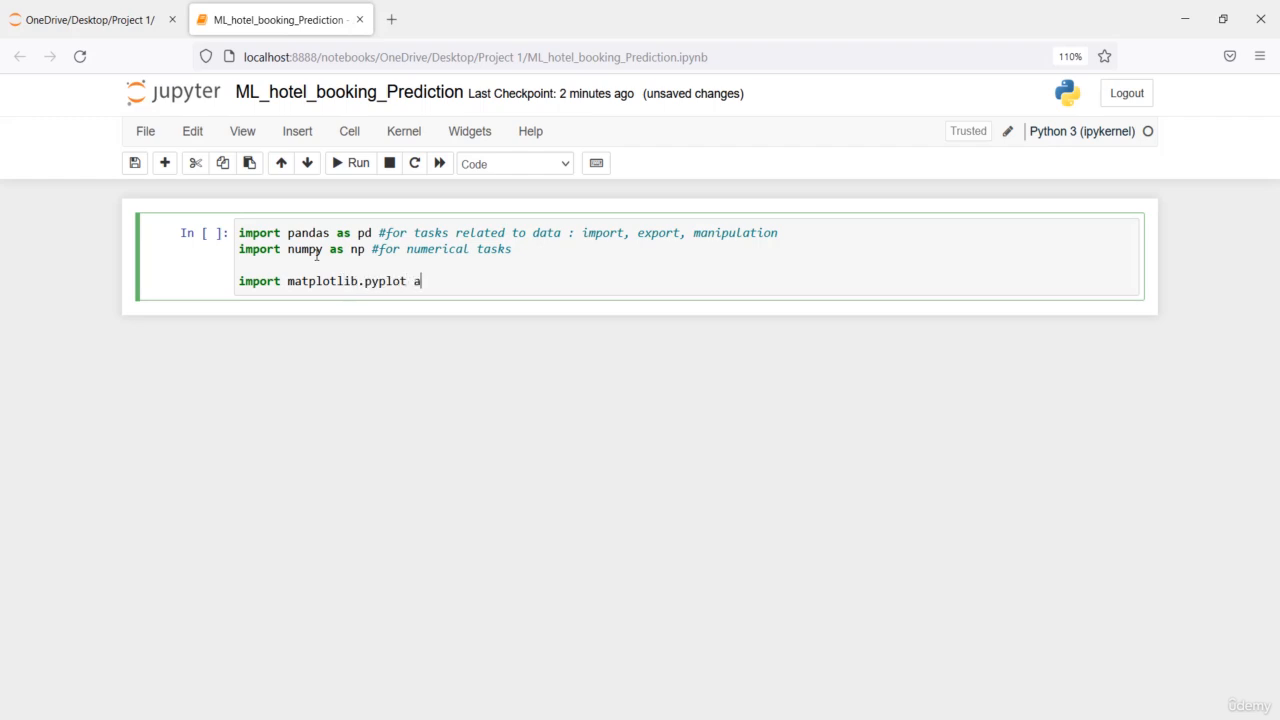
{"action": "type", "text": "s plt #"}
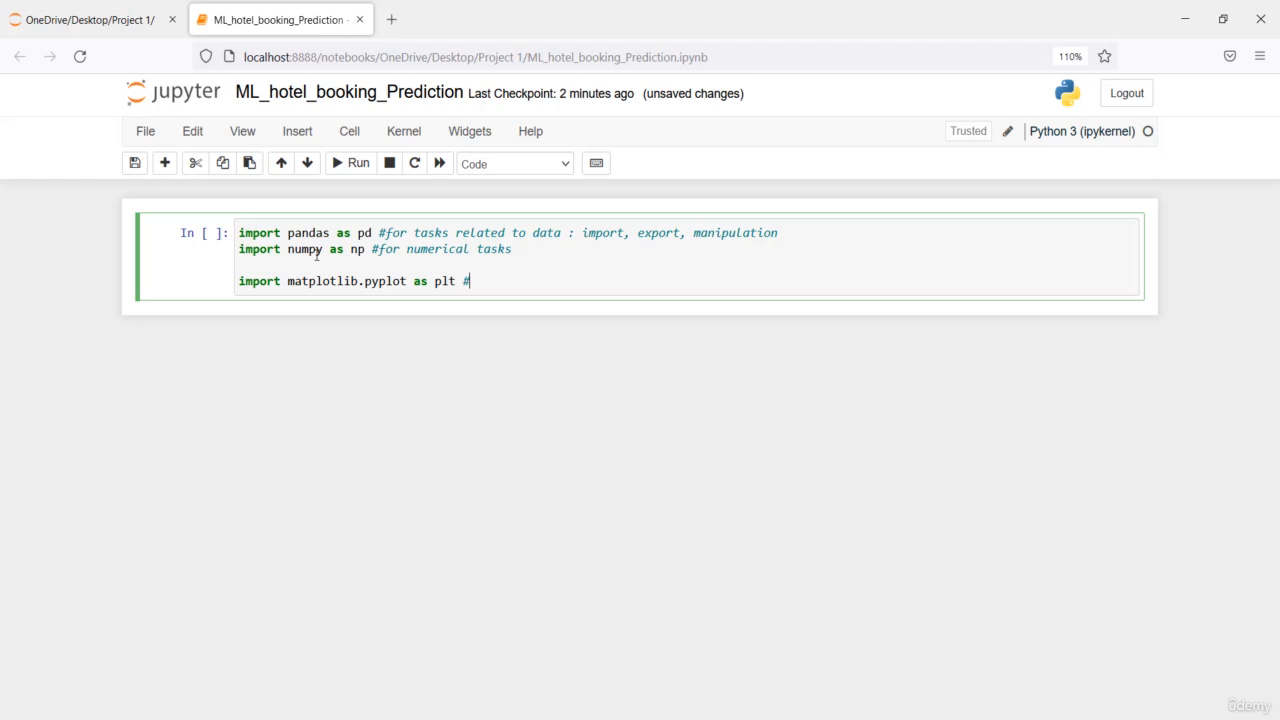
{"action": "type", "text": "for d"}
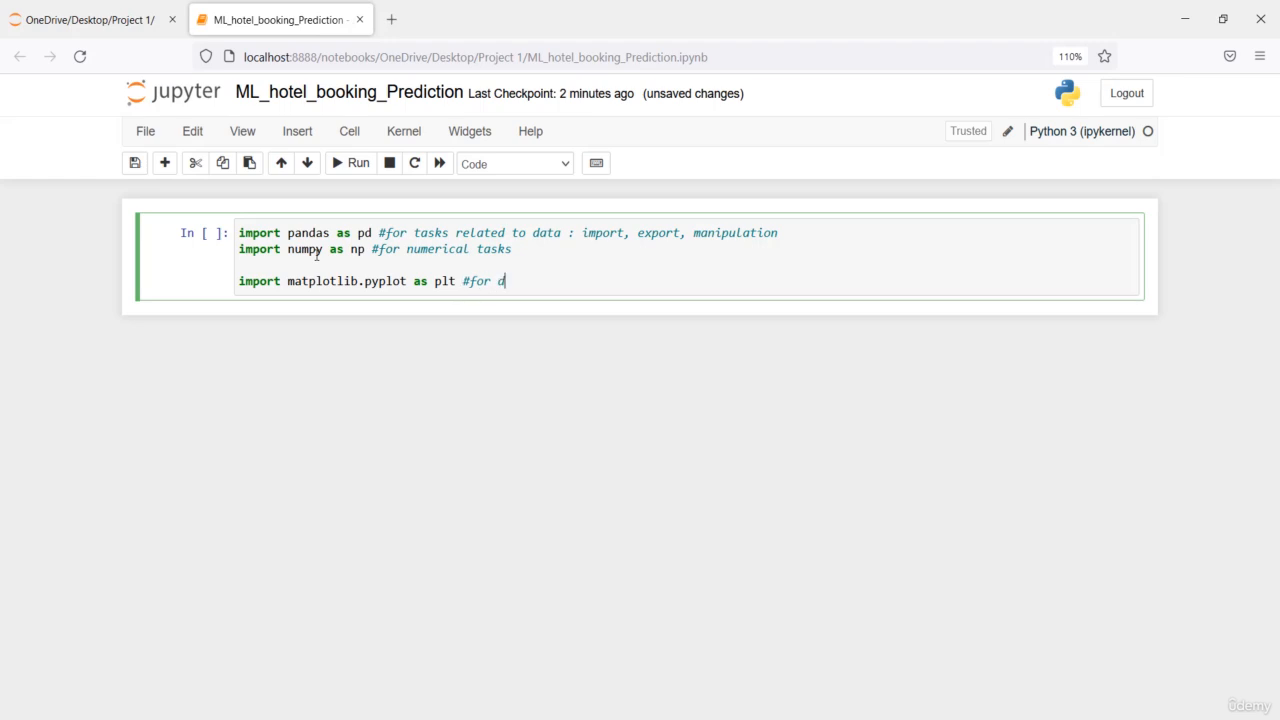
{"action": "type", "text": "ata visu"}
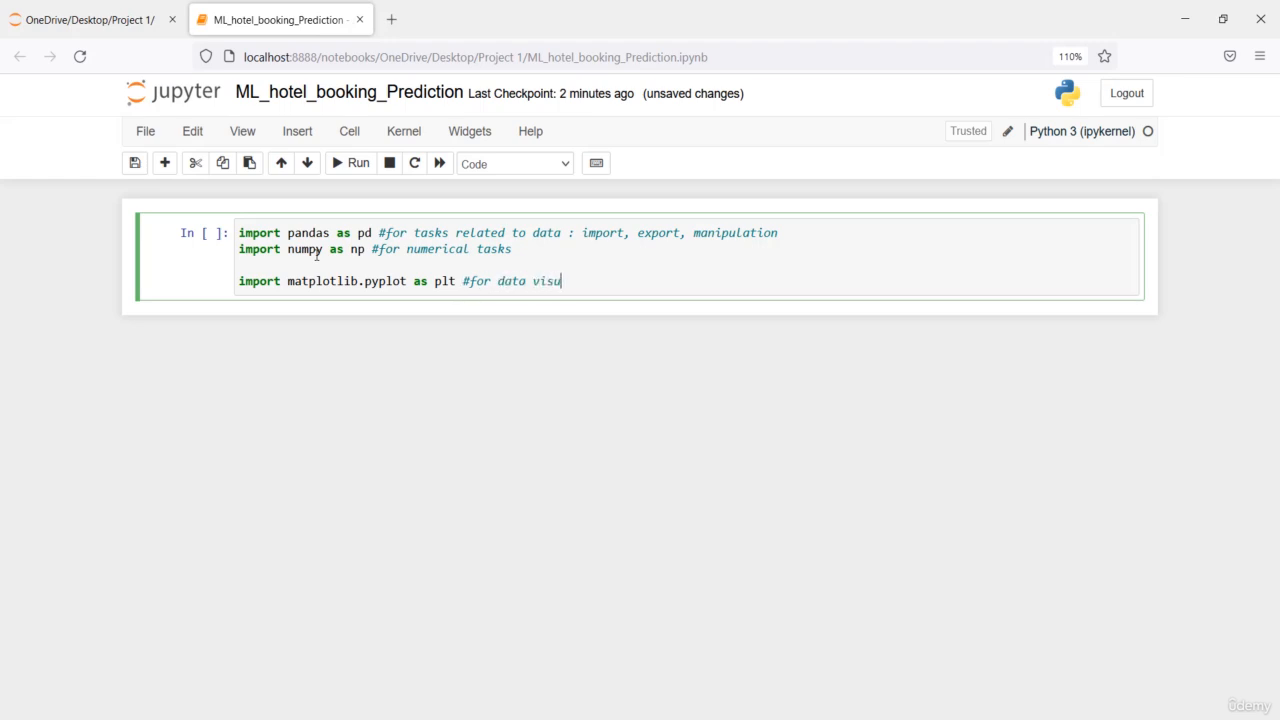
{"action": "type", "text": "alization"}
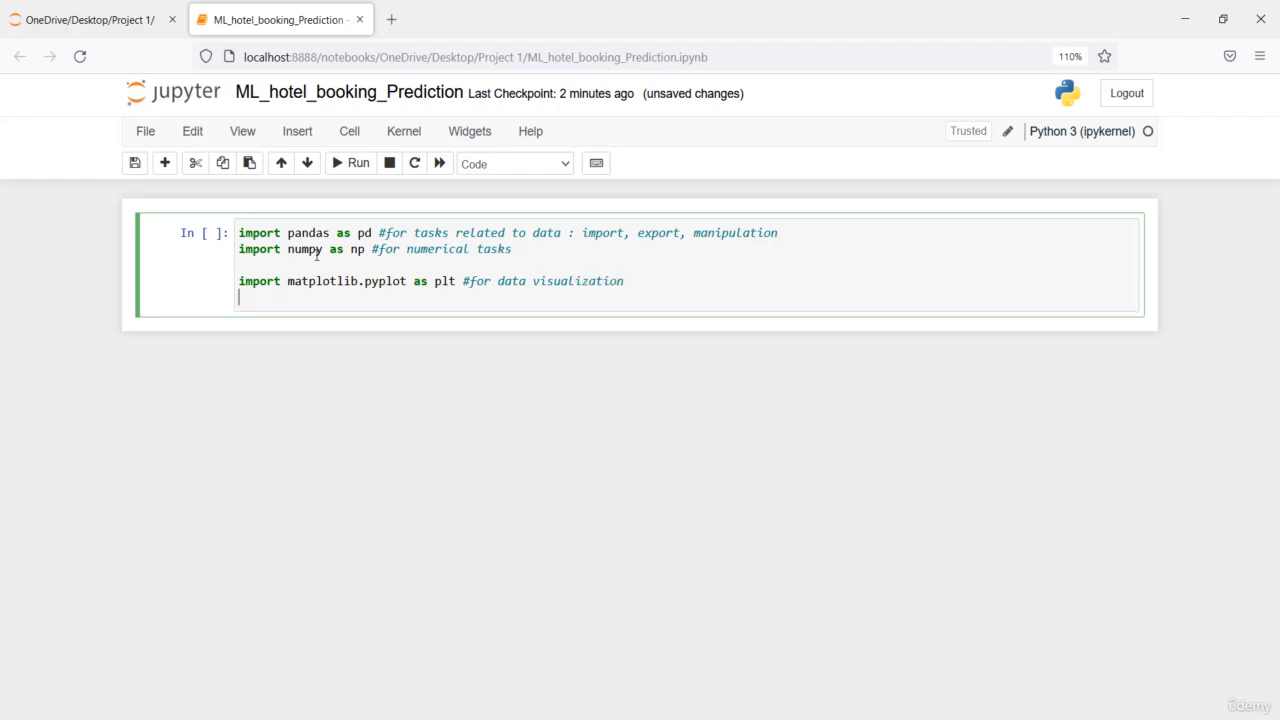
{"action": "type", "text": "import"}
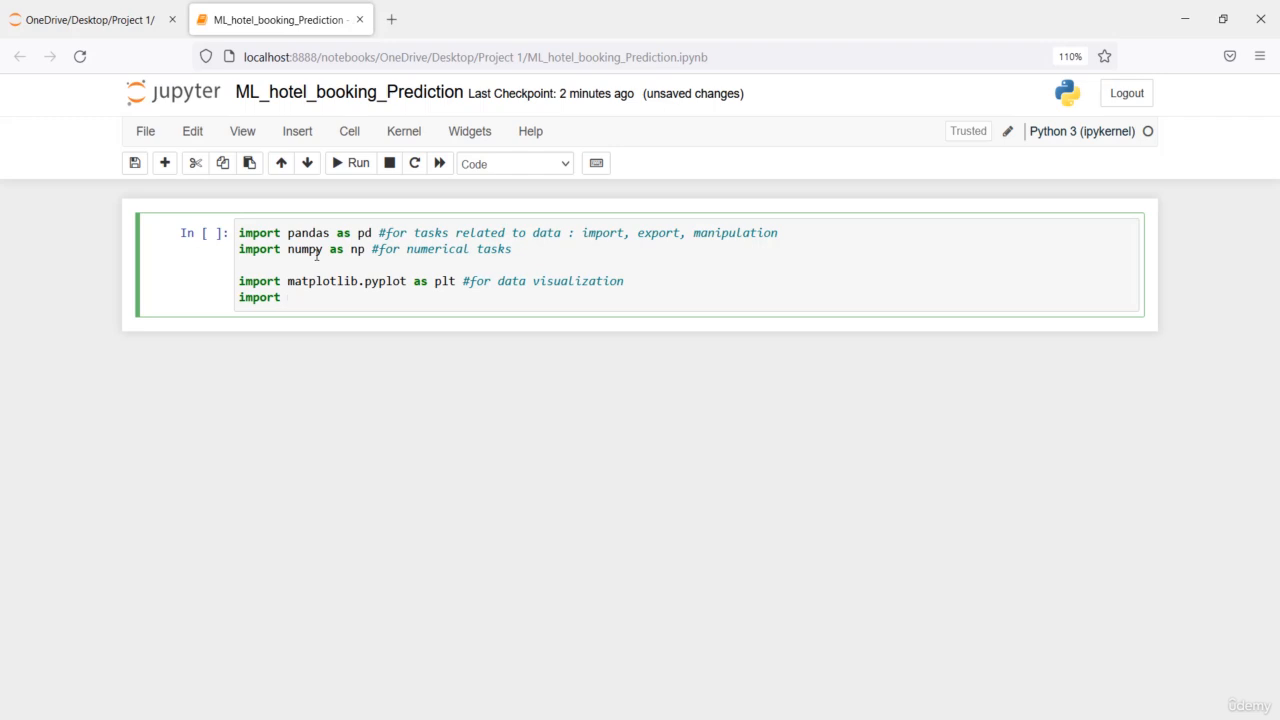
Finish the cell with 'import seaborn as sns #multidimensional plot'.
{"action": "type", "text": "seaborn a"}
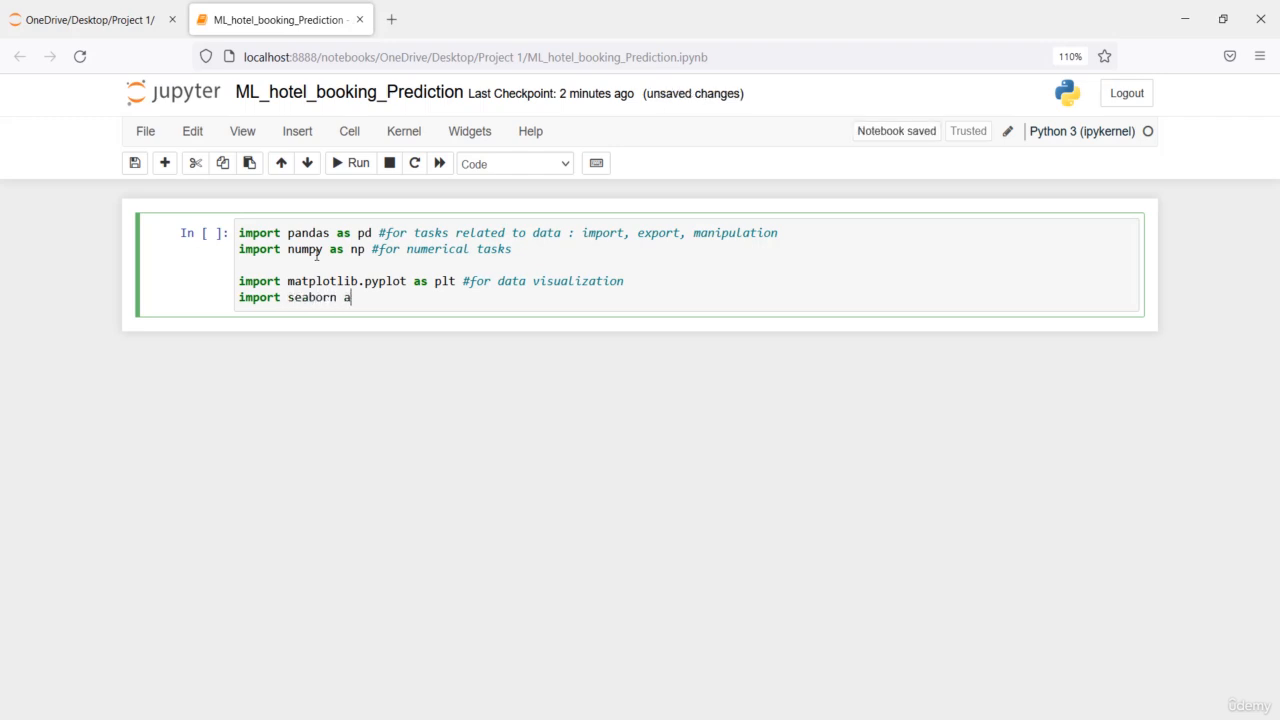
{"action": "type", "text": "s sns"}
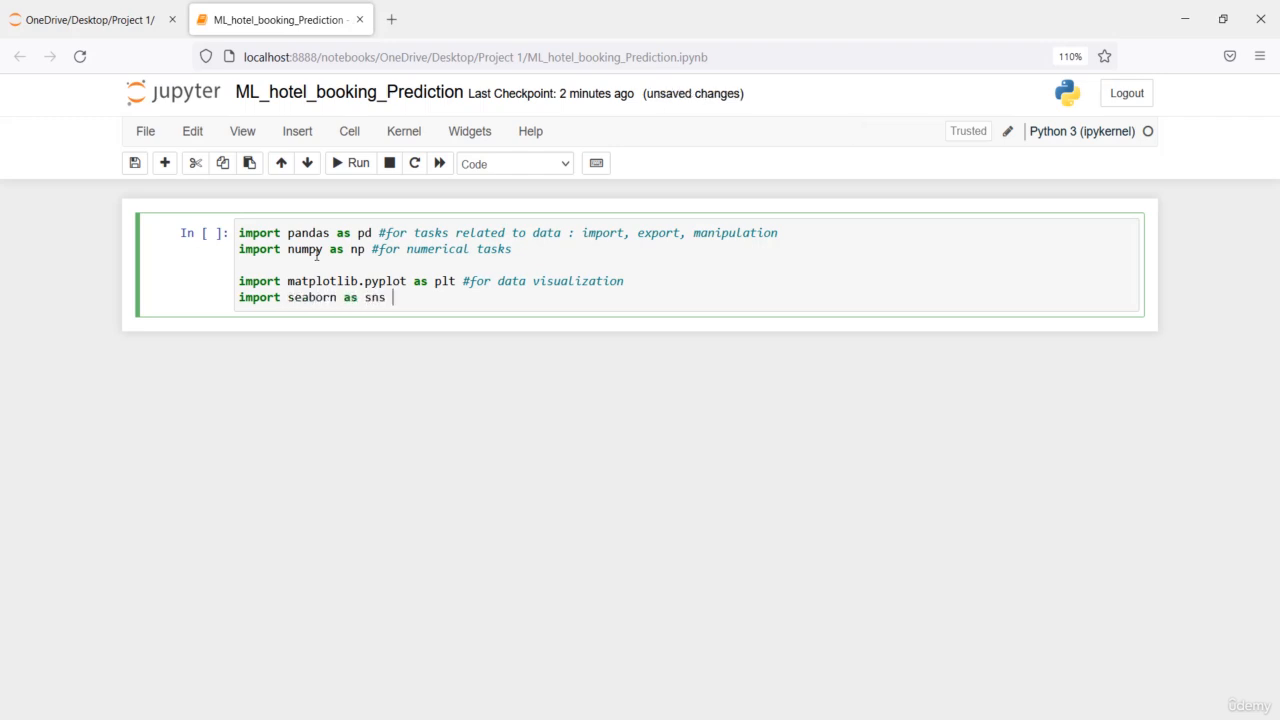
{"action": "type", "text": "#multidi"}
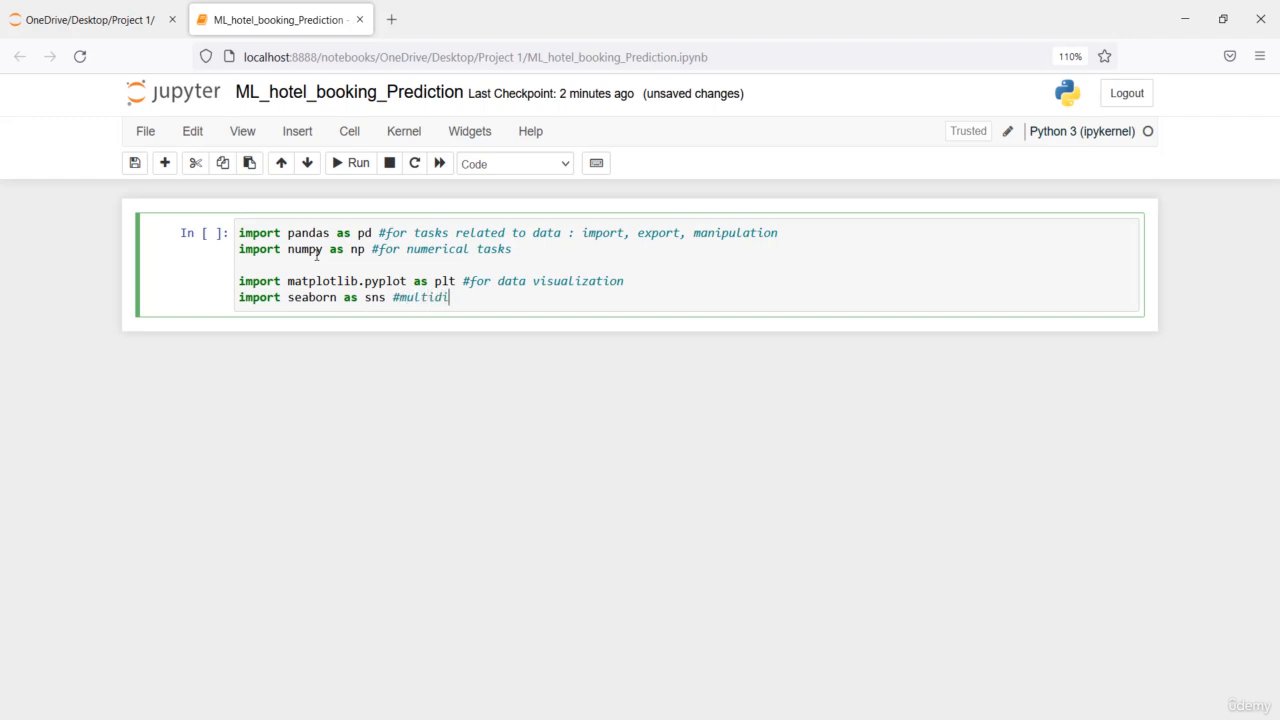
{"action": "type", "text": "mensional pl"}
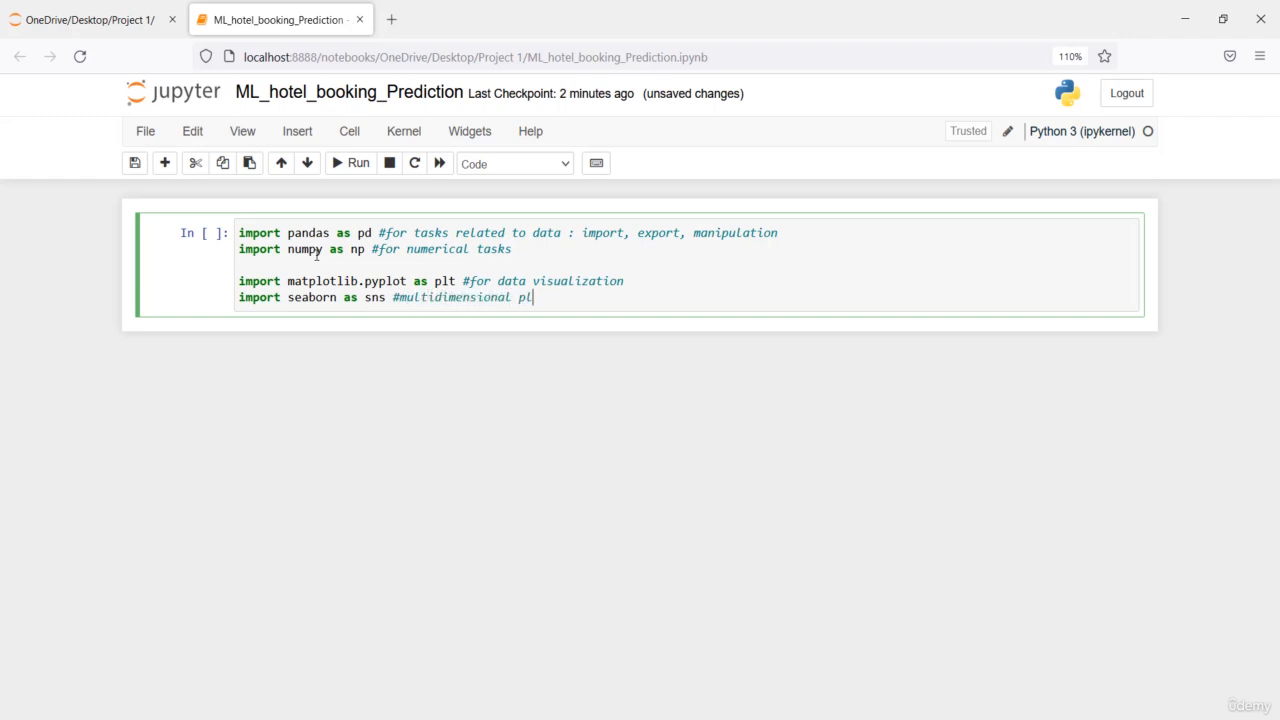
{"action": "type", "text": "ot"}
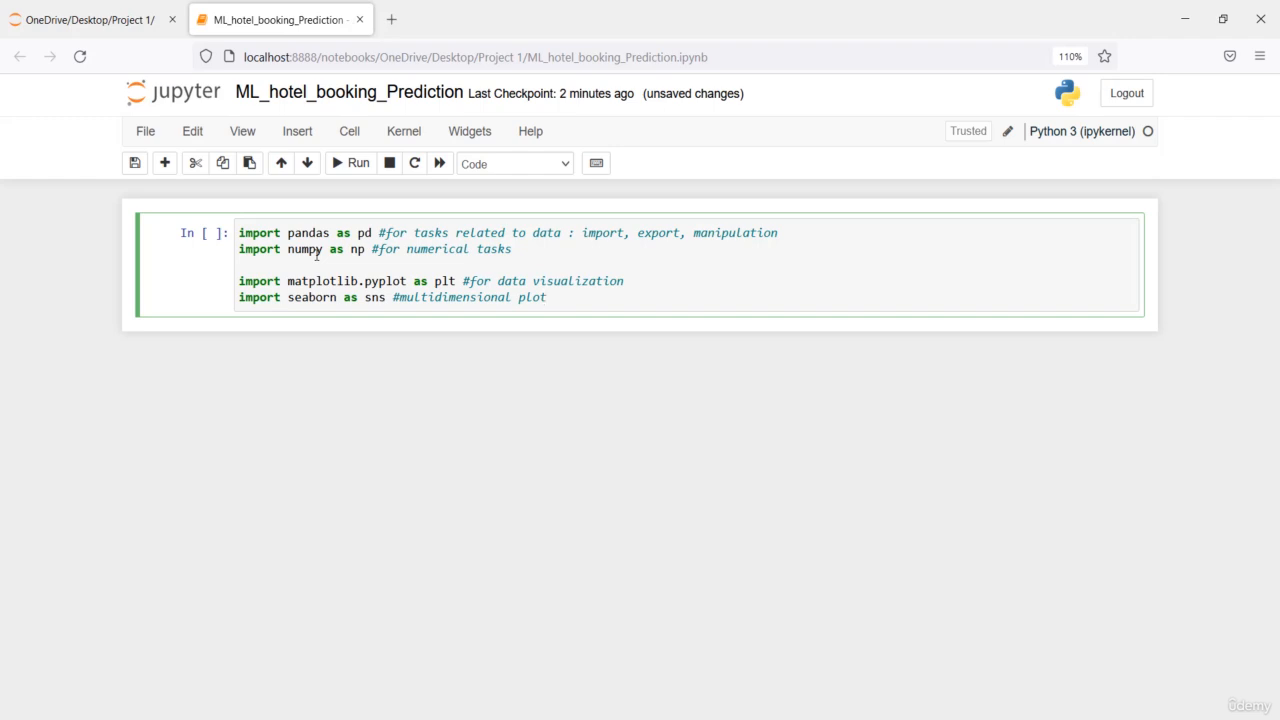
{"action": "left_click", "coordinate": [547, 297]}
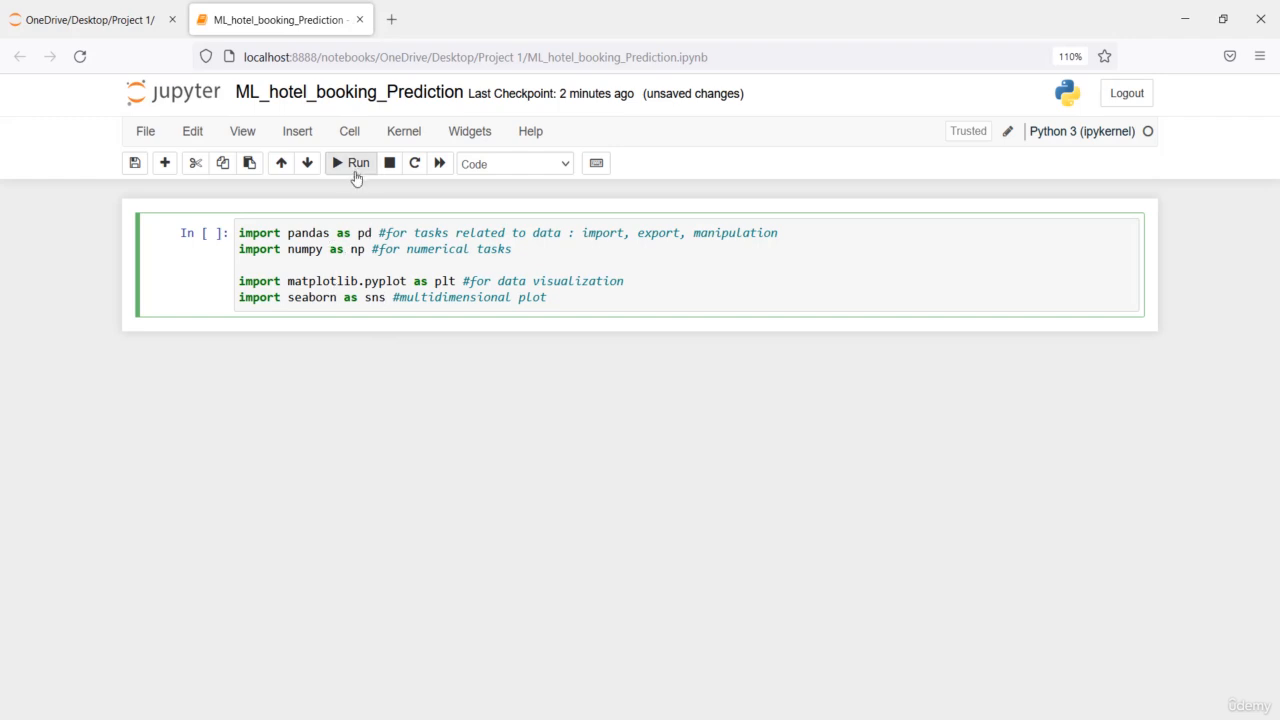
Run the import cell so it executes as In [1] with a new empty cell below.
{"action": "left_click", "coordinate": [351, 163]}
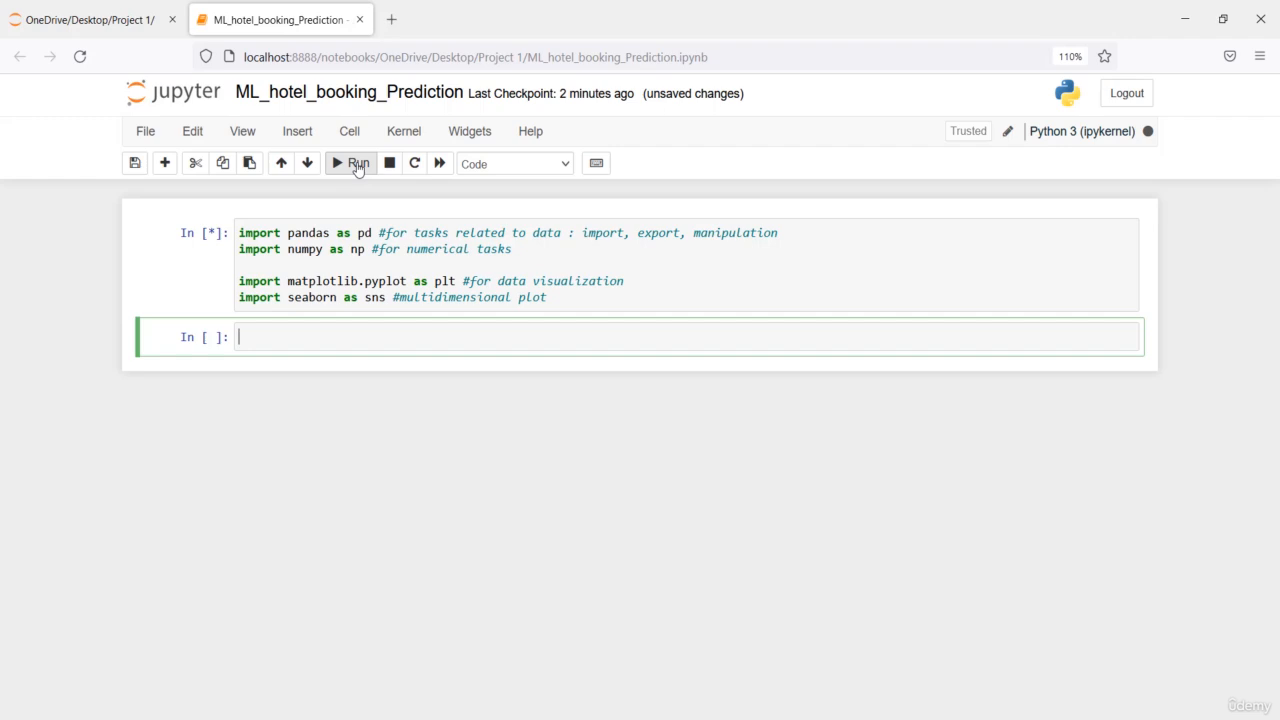
{"action": "left_click", "coordinate": [357, 163]}
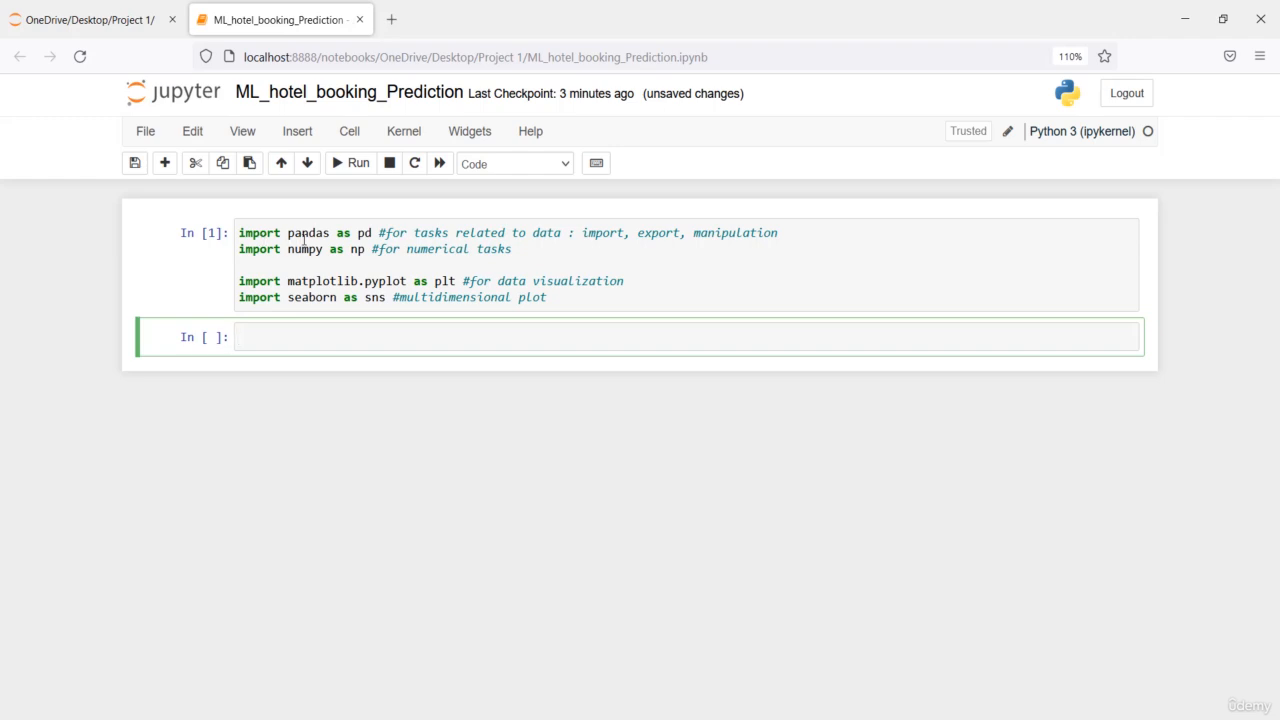
{"action": "mouse_move", "coordinate": [304, 265]}
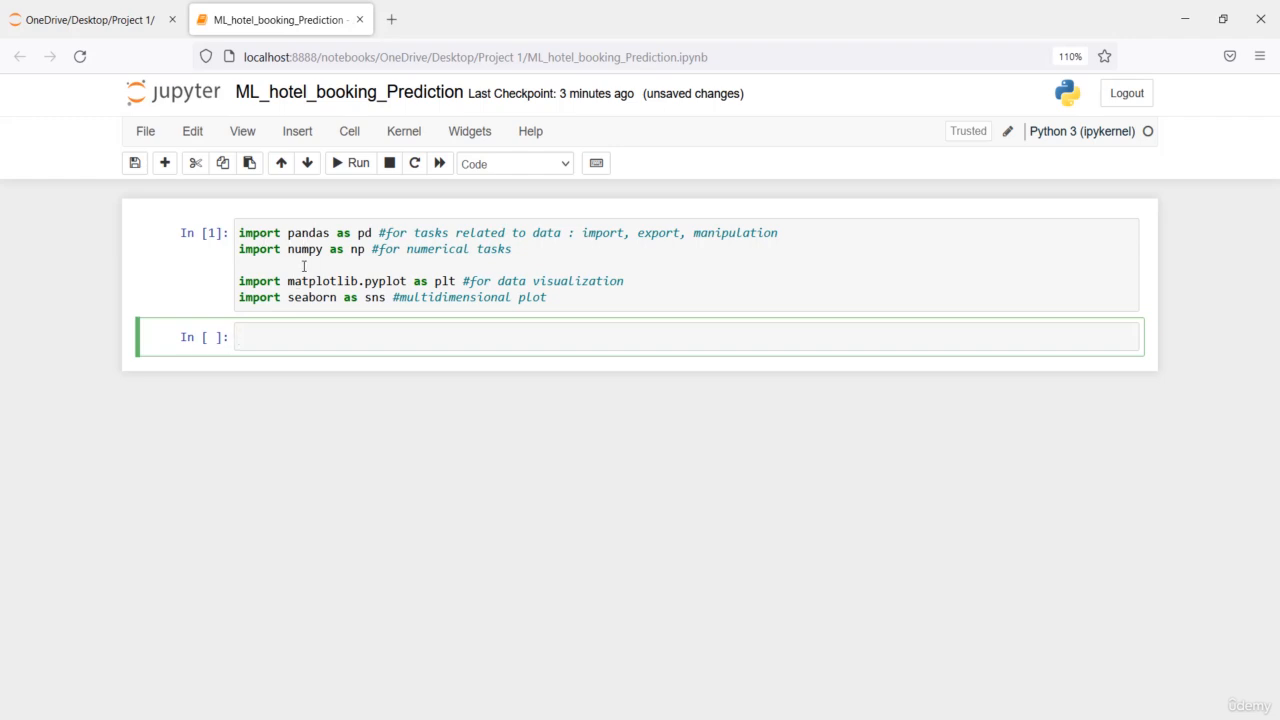